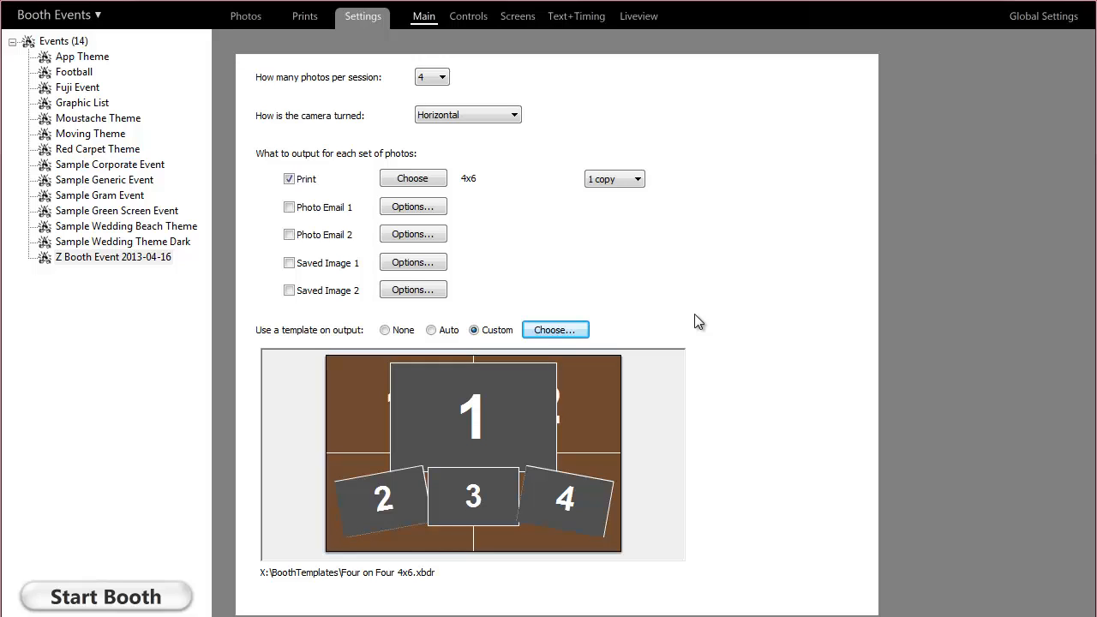
mouse_move(554, 335)
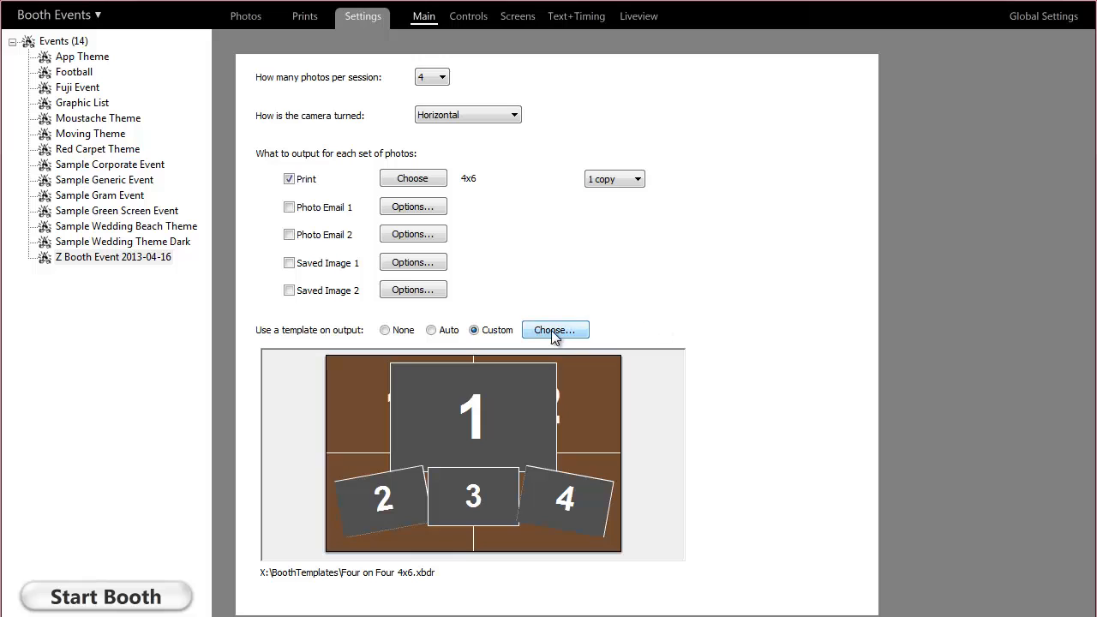
Bring up the custom template gallery and highlight the Overlay 2x6x4 Sample template
click(555, 329)
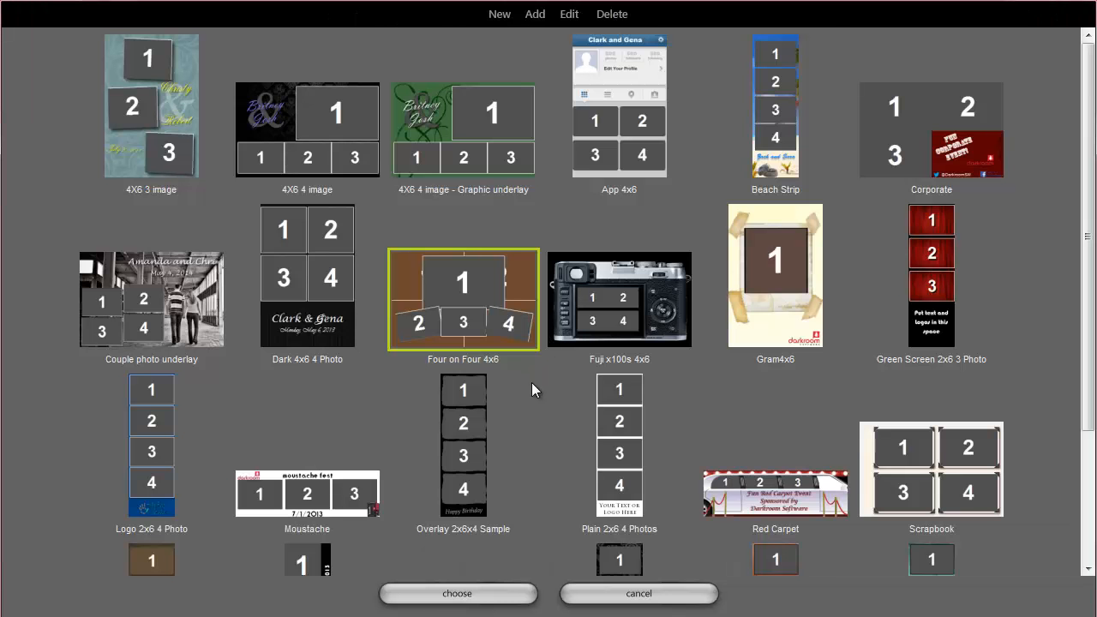
click(463, 446)
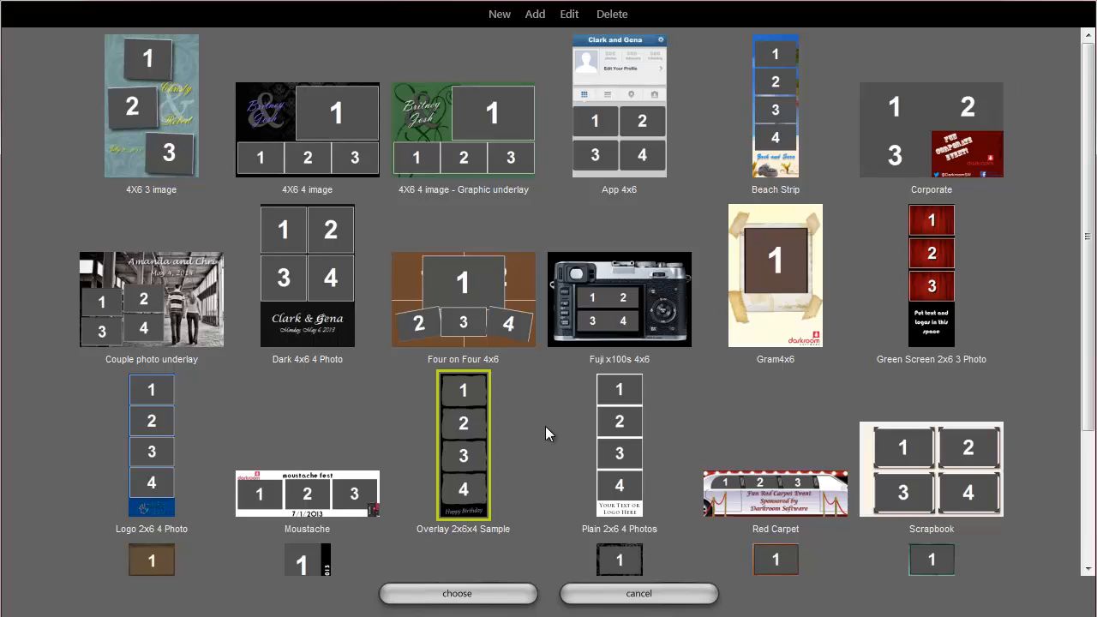
mouse_move(528, 422)
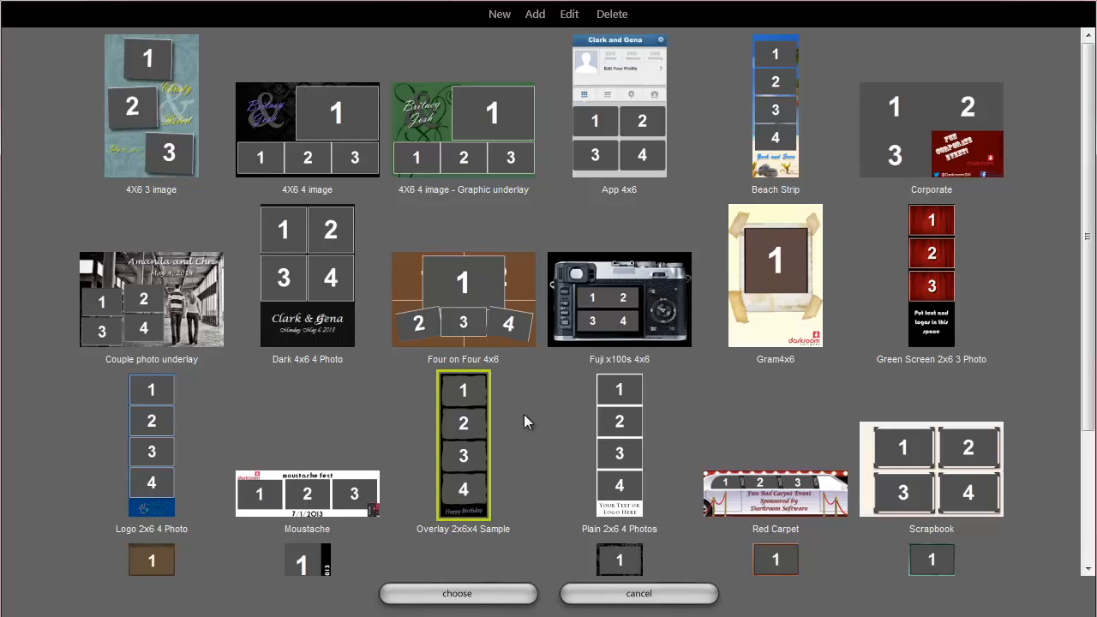
mouse_move(499, 14)
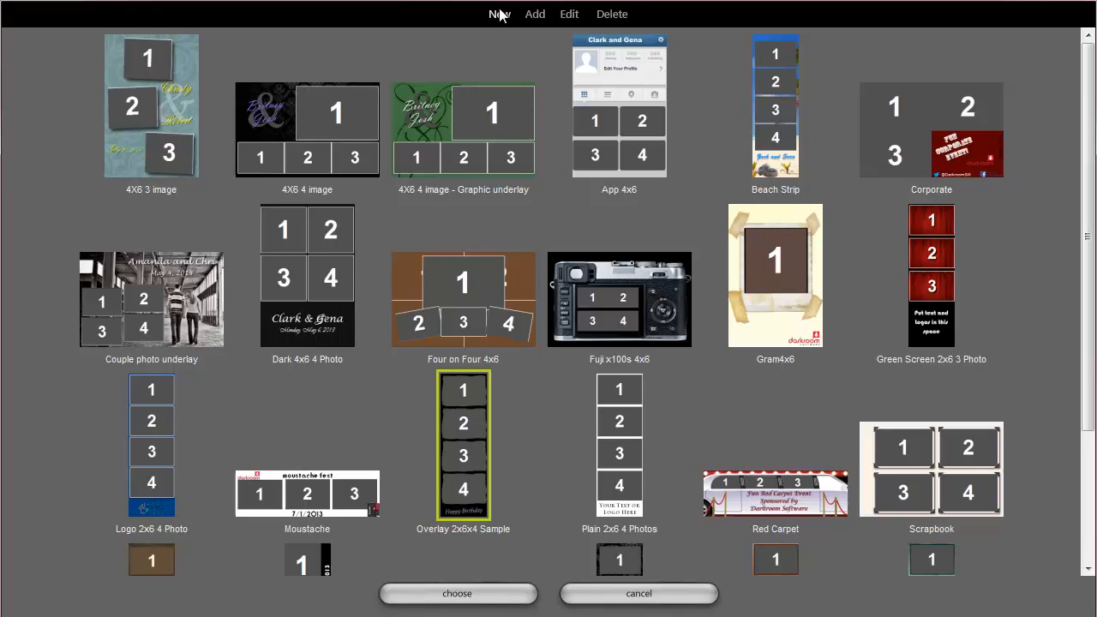
Start a new template, a 2x6 vertical page named New Border
click(497, 13)
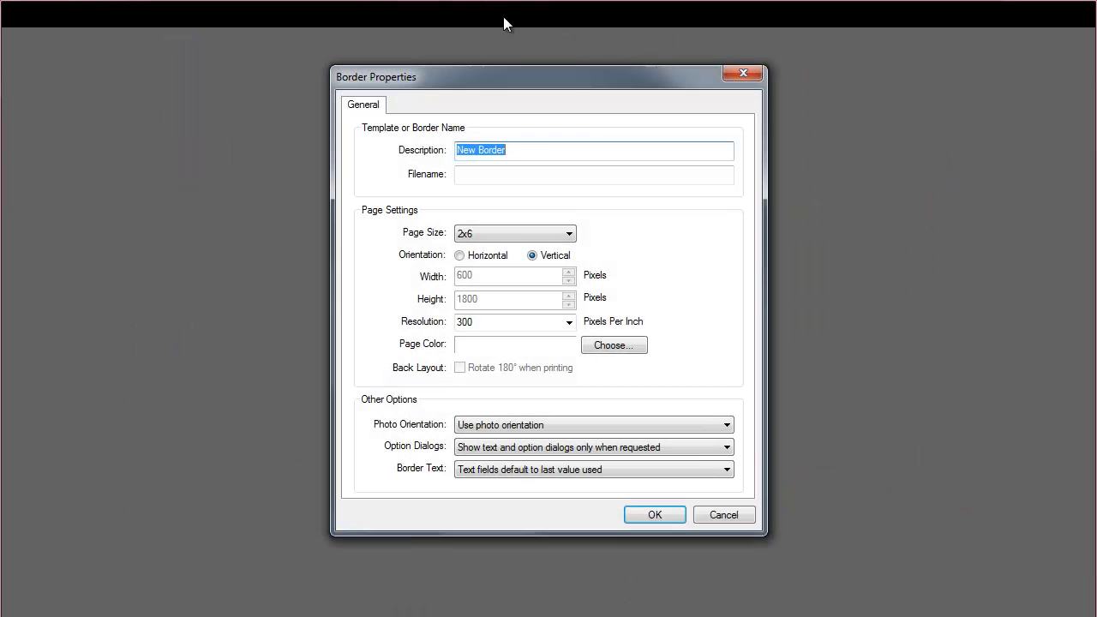
mouse_move(493, 249)
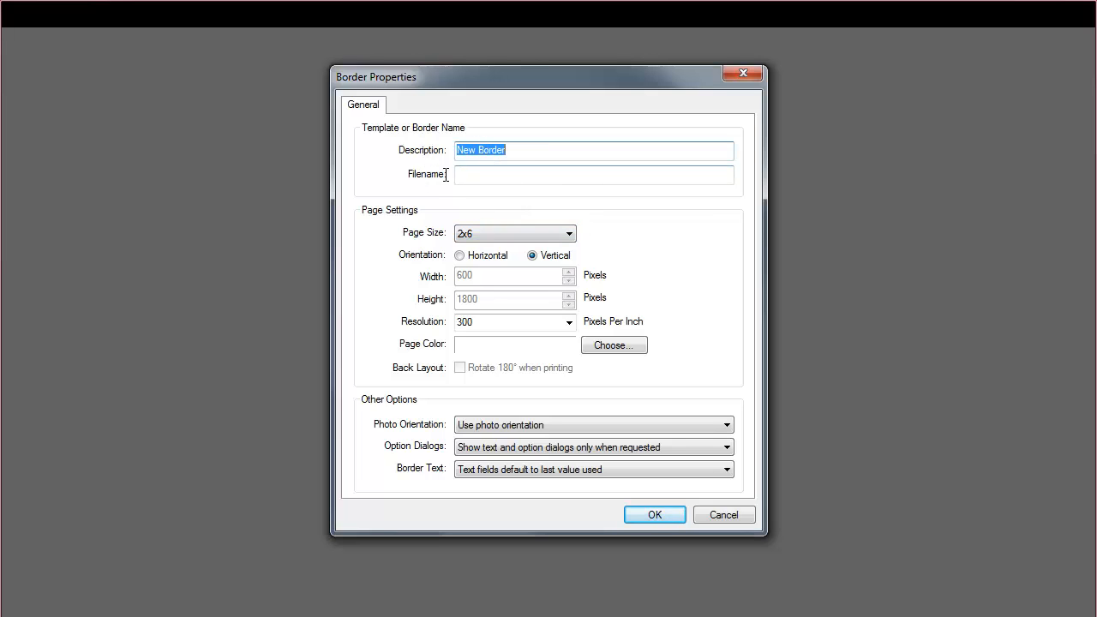
mouse_move(642, 287)
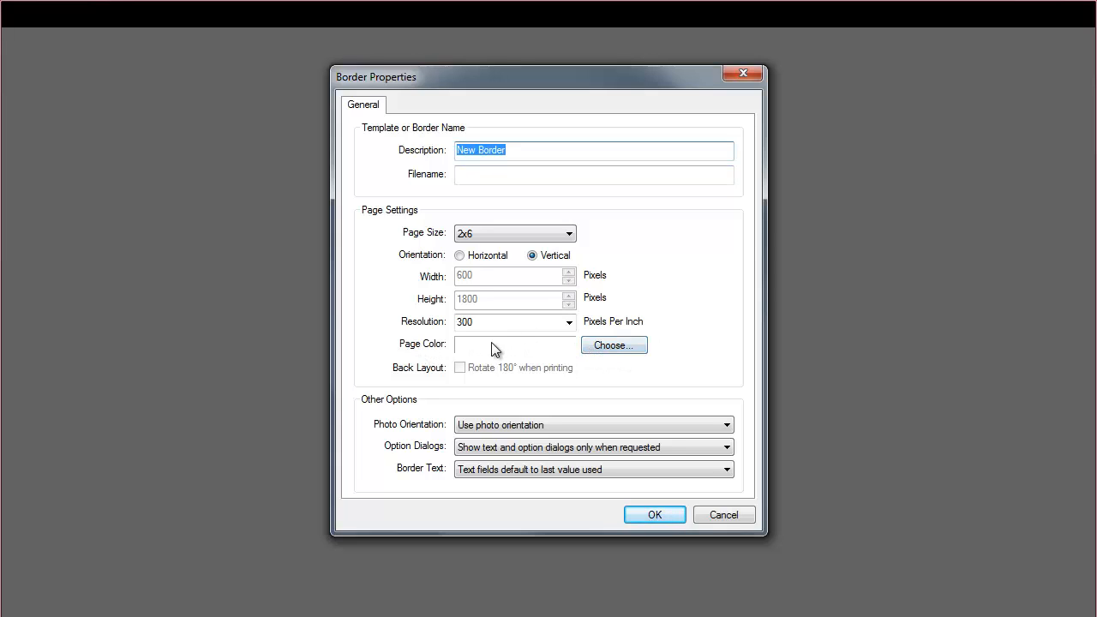
mouse_move(507, 350)
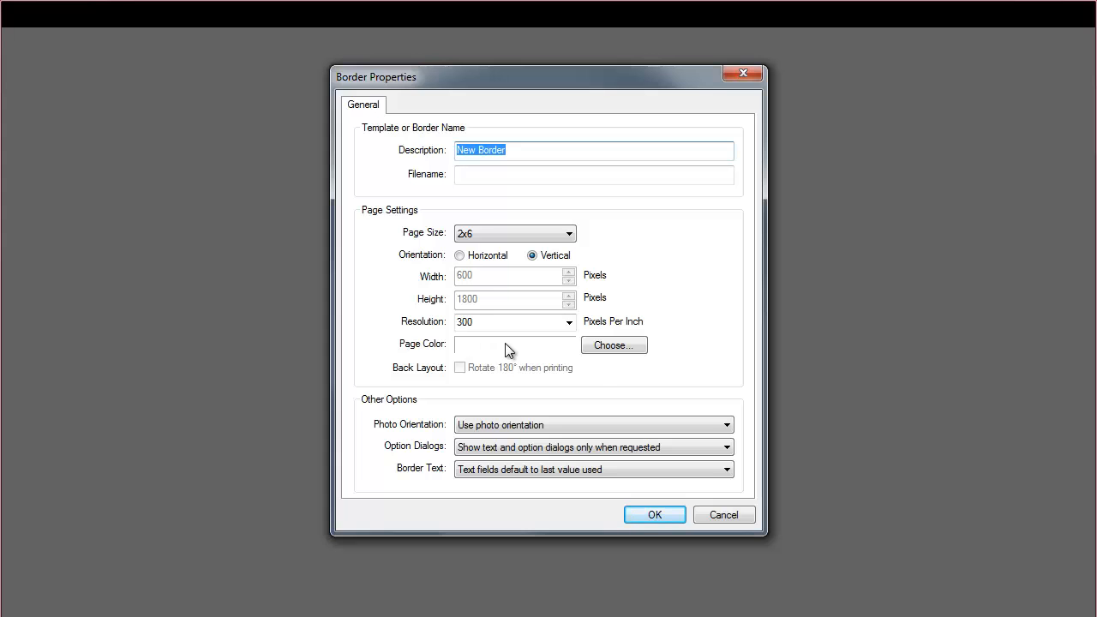
Accept the 2x6 page and add dark2x6.jpg as the full-page background graphic
click(655, 515)
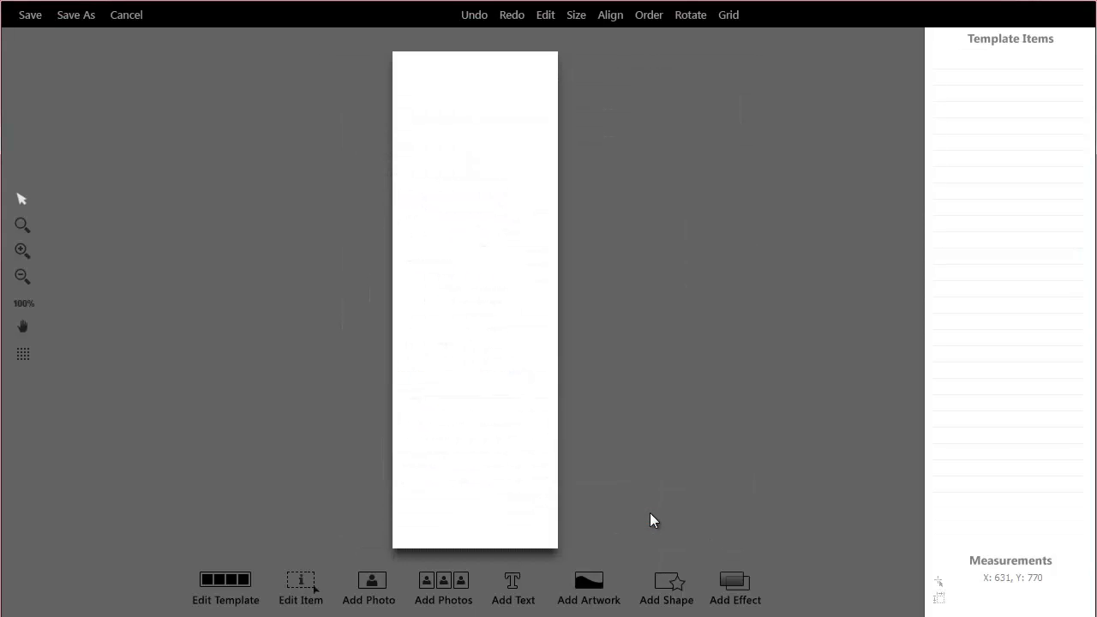
mouse_move(557, 361)
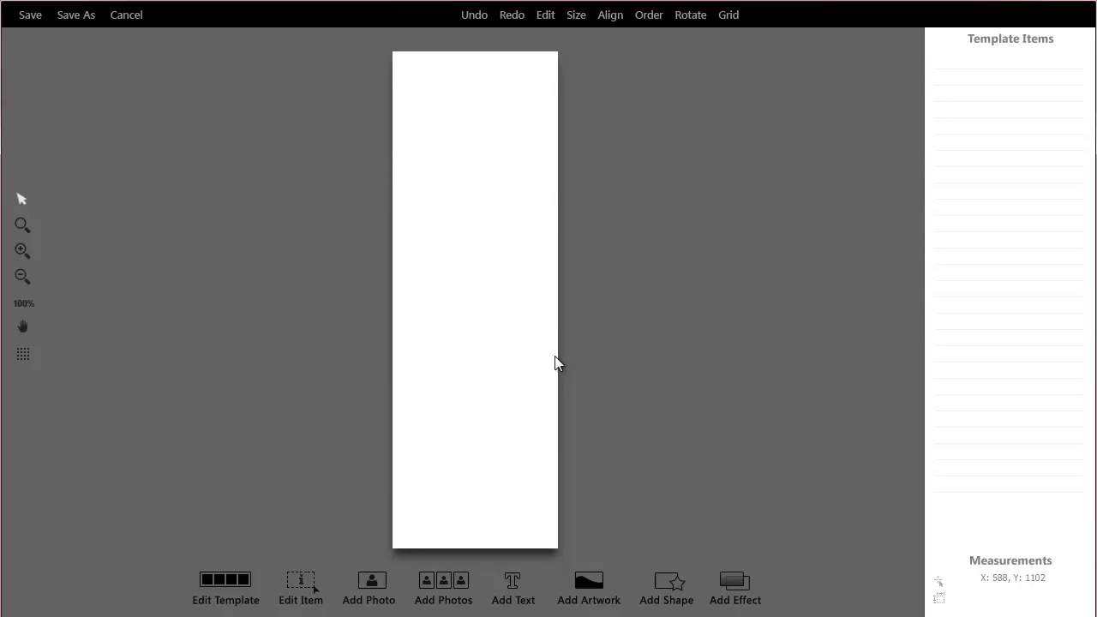
mouse_move(665, 463)
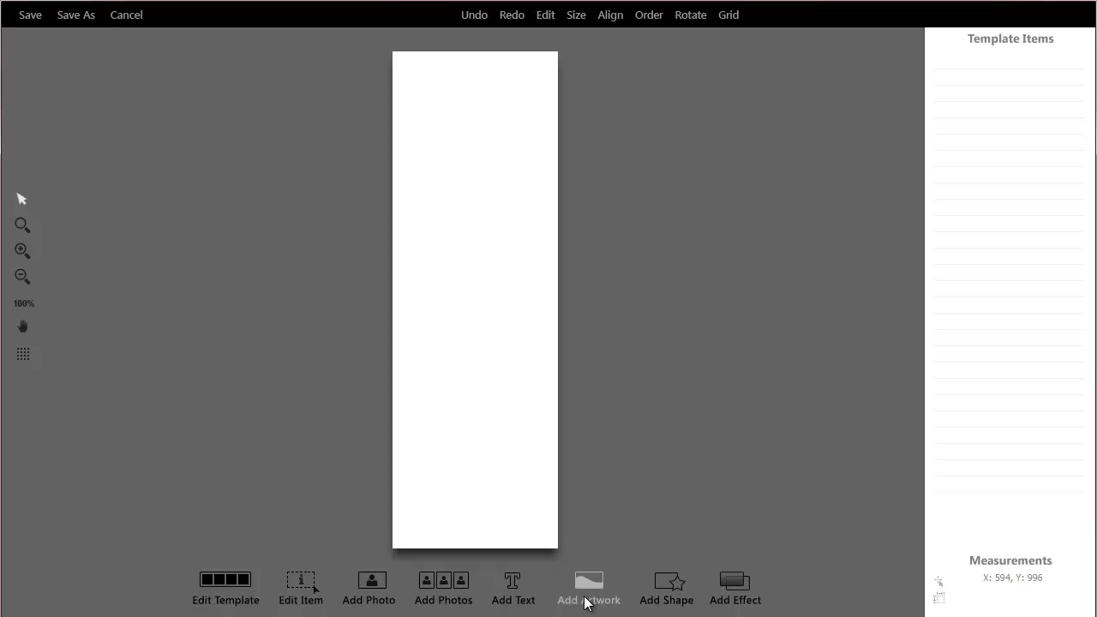
click(589, 585)
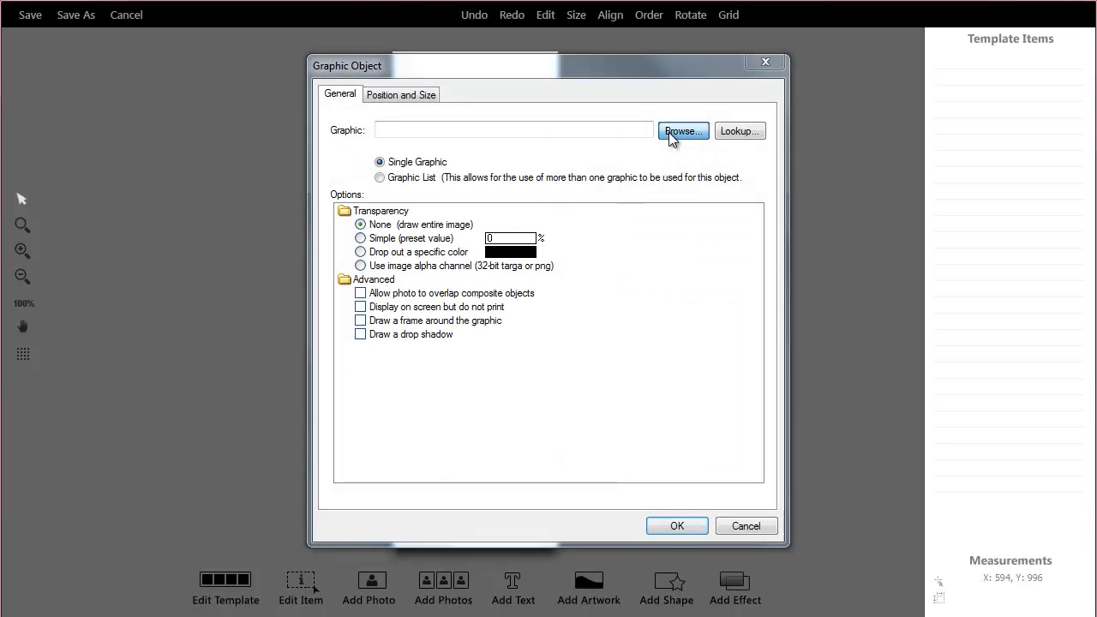
click(682, 130)
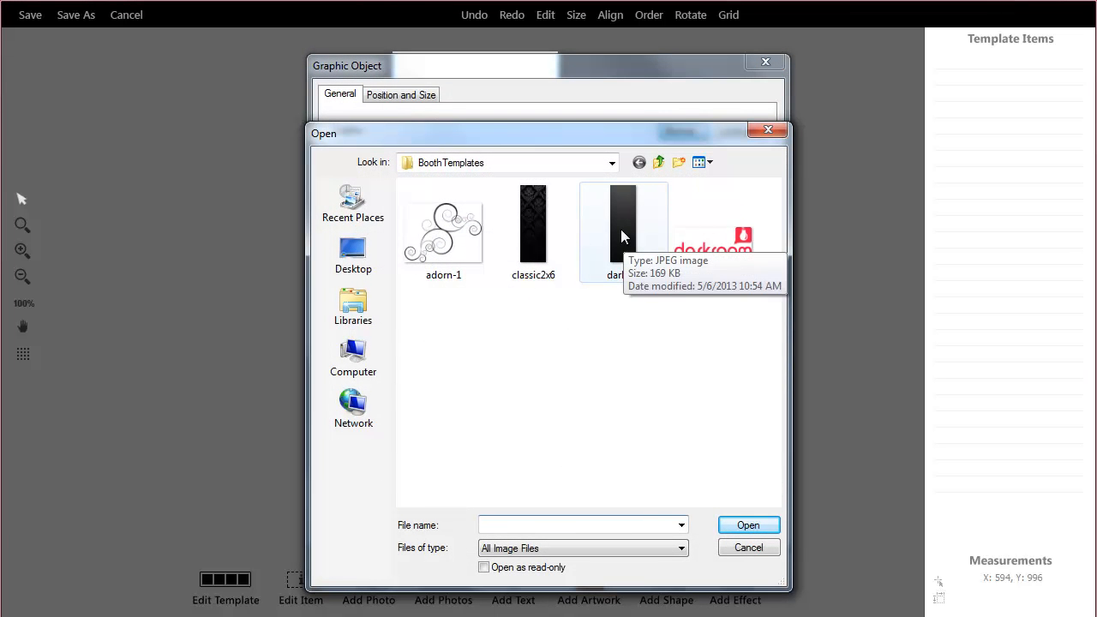
double_click(624, 223)
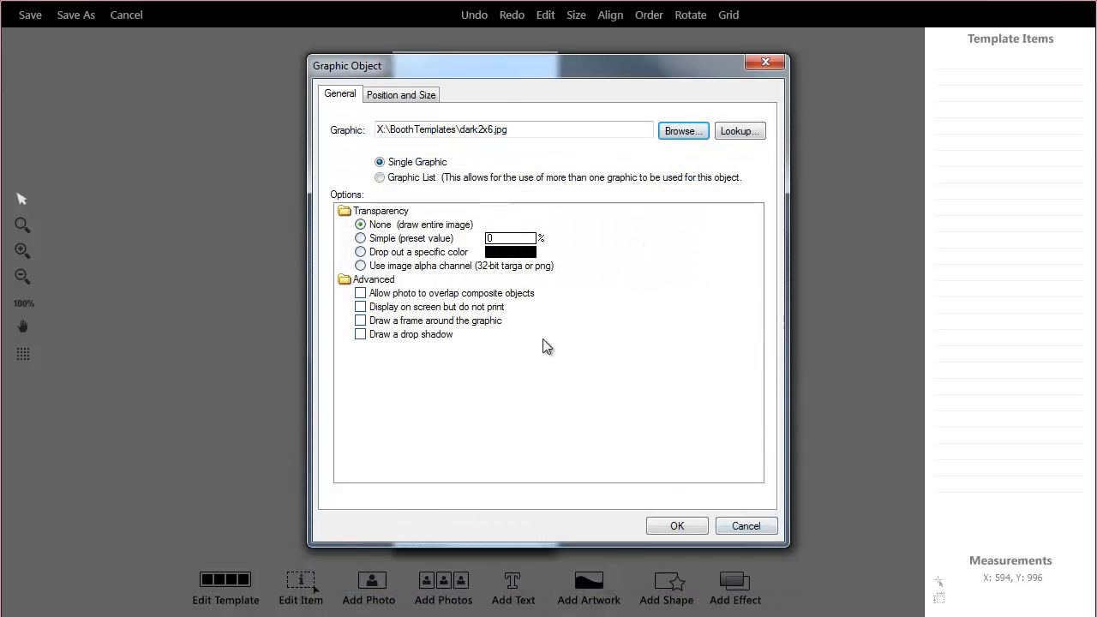
click(675, 525)
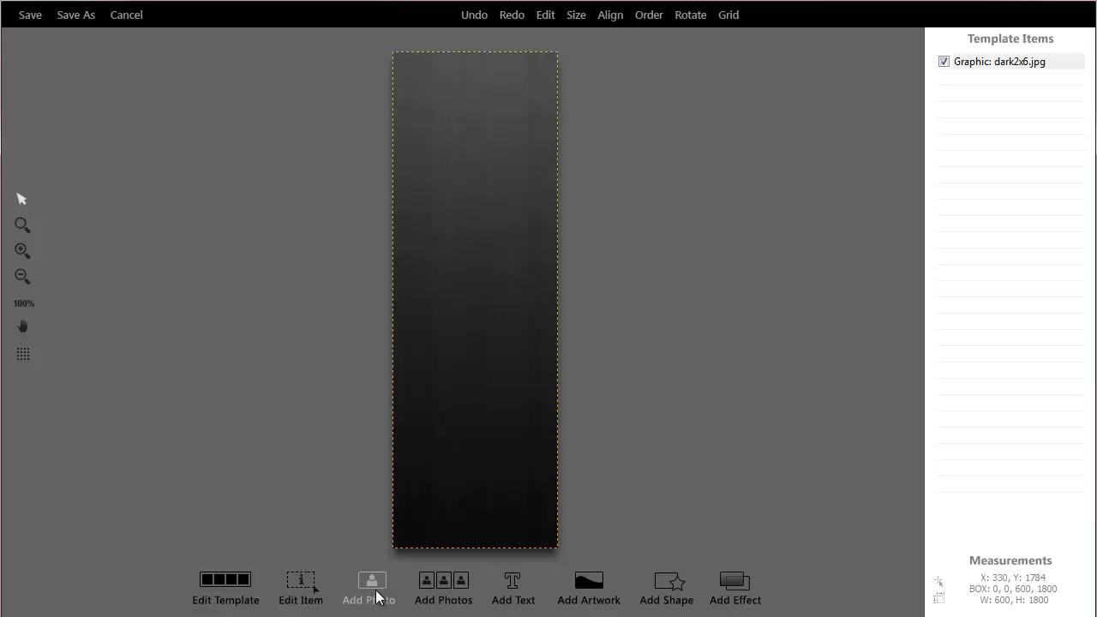
mouse_move(456, 597)
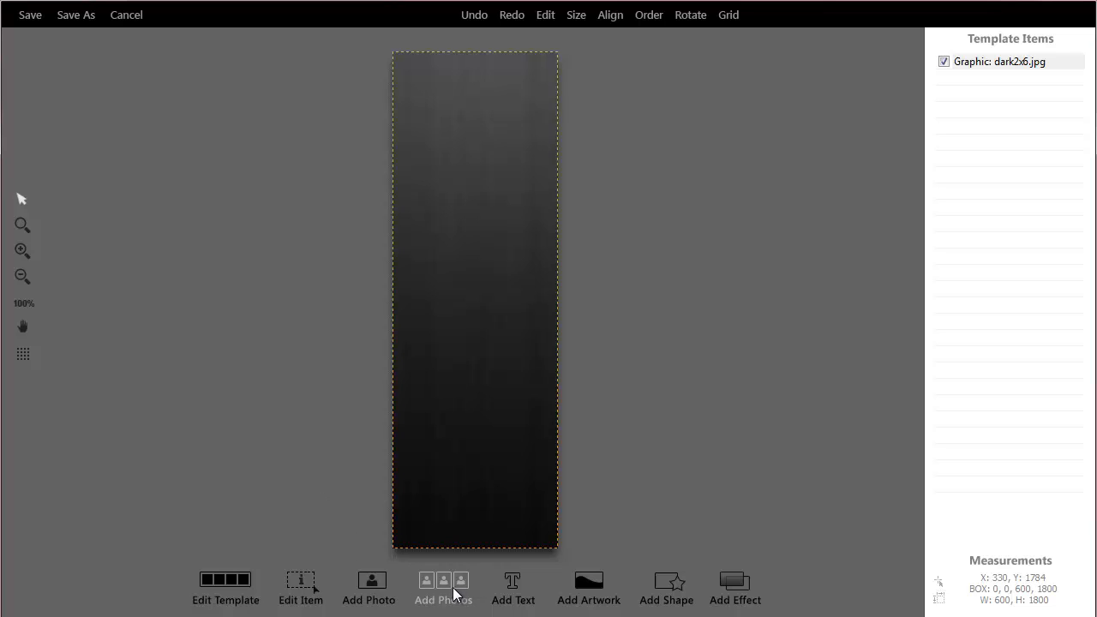
Add a 4-row, 1-column photo composite and stretch it to span the page
click(442, 583)
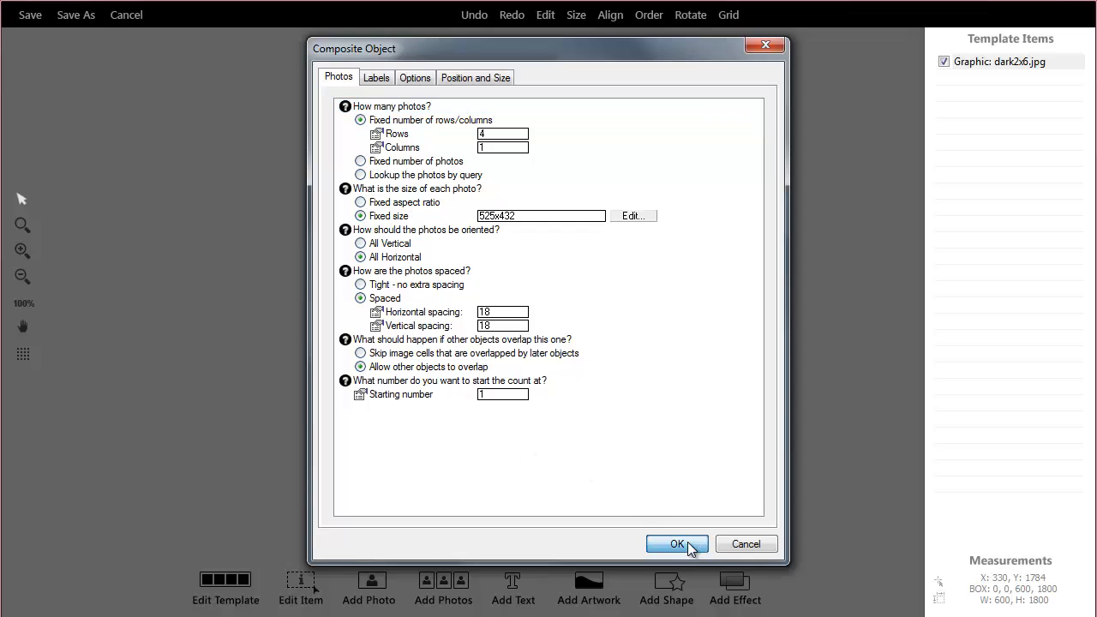
click(677, 545)
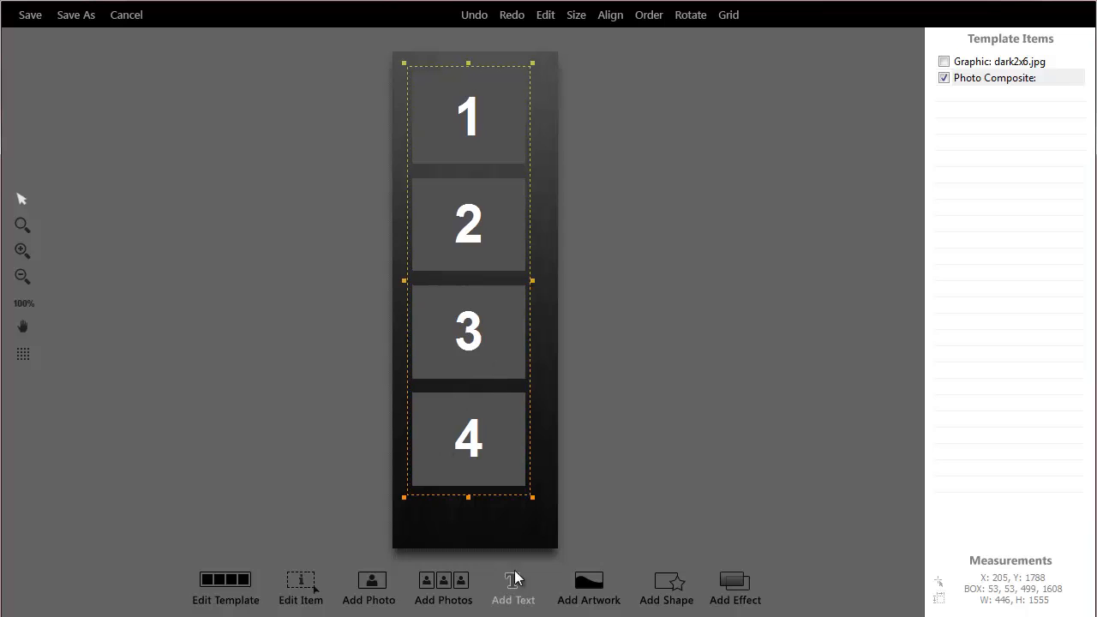
drag(468, 497, 468, 481)
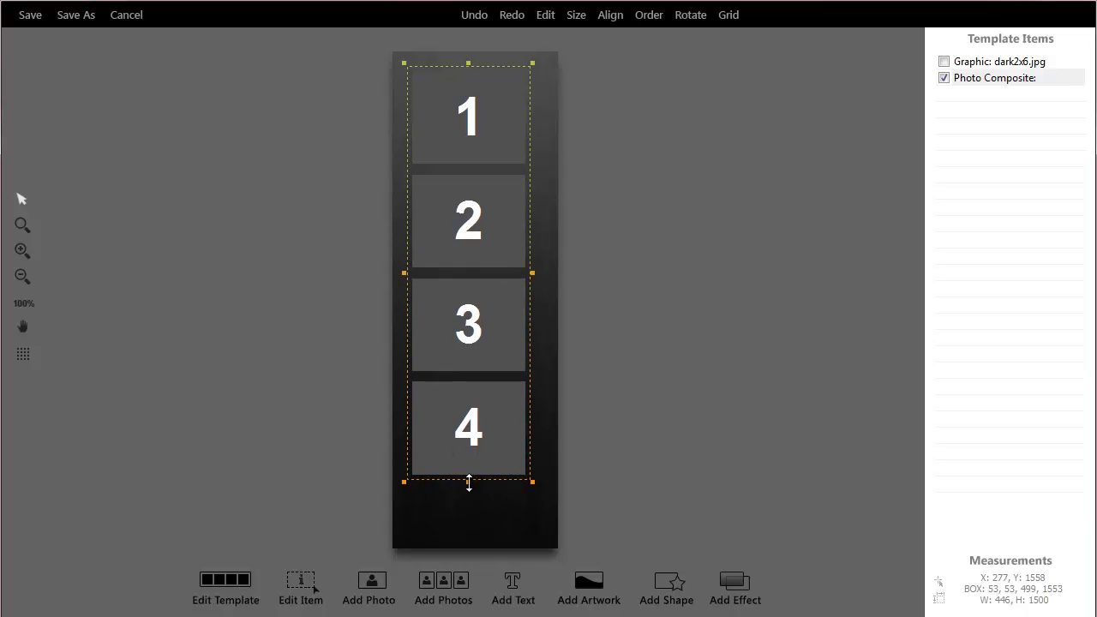
drag(469, 482, 476, 513)
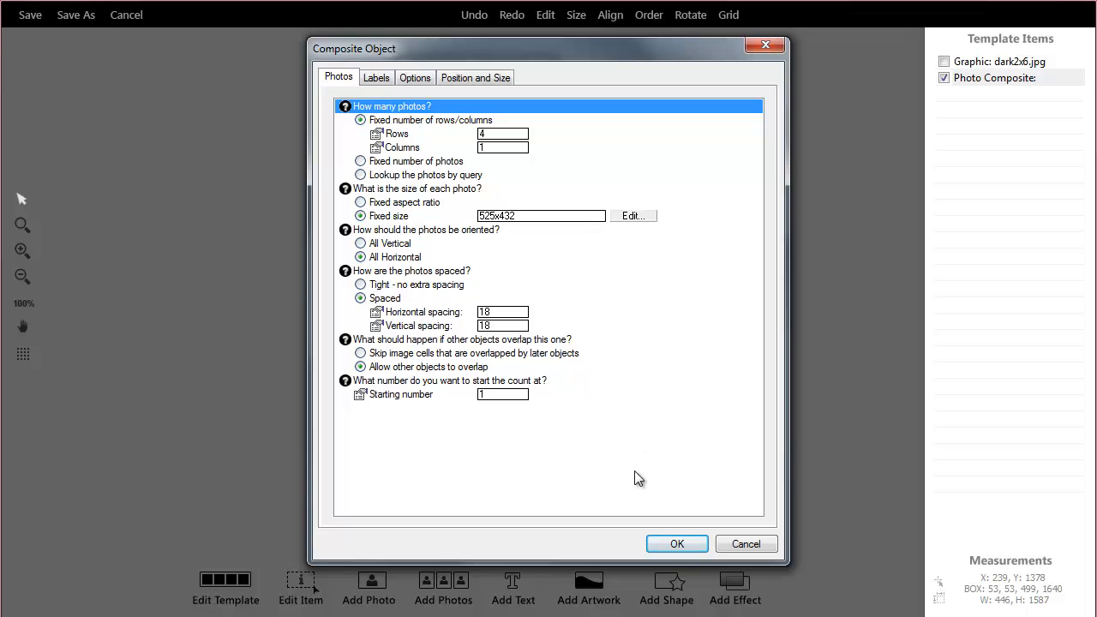
click(677, 543)
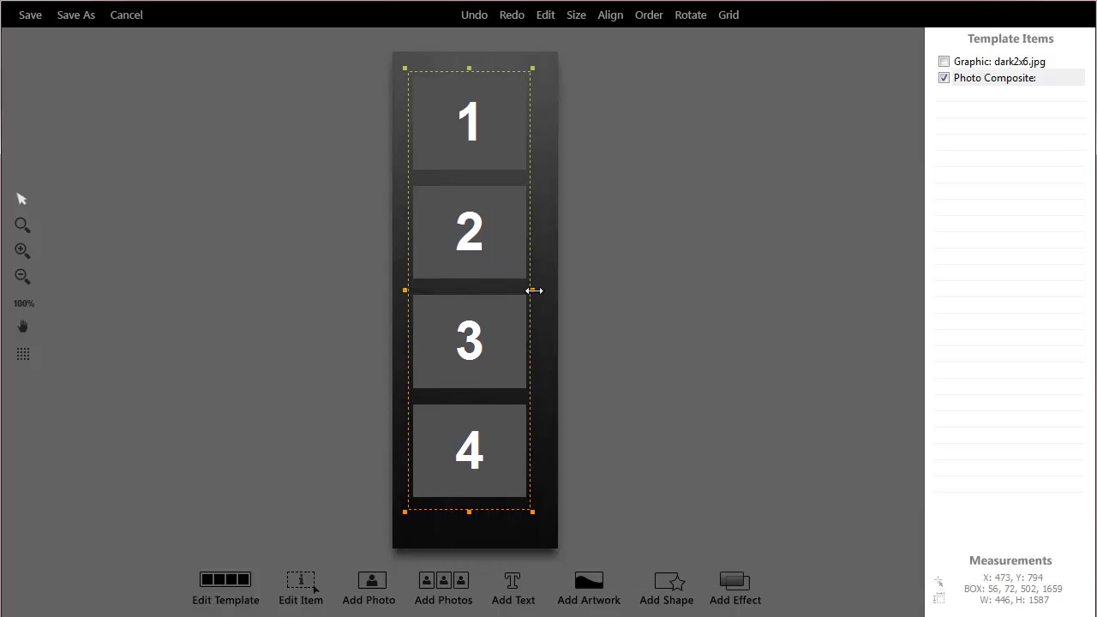
drag(534, 291, 545, 302)
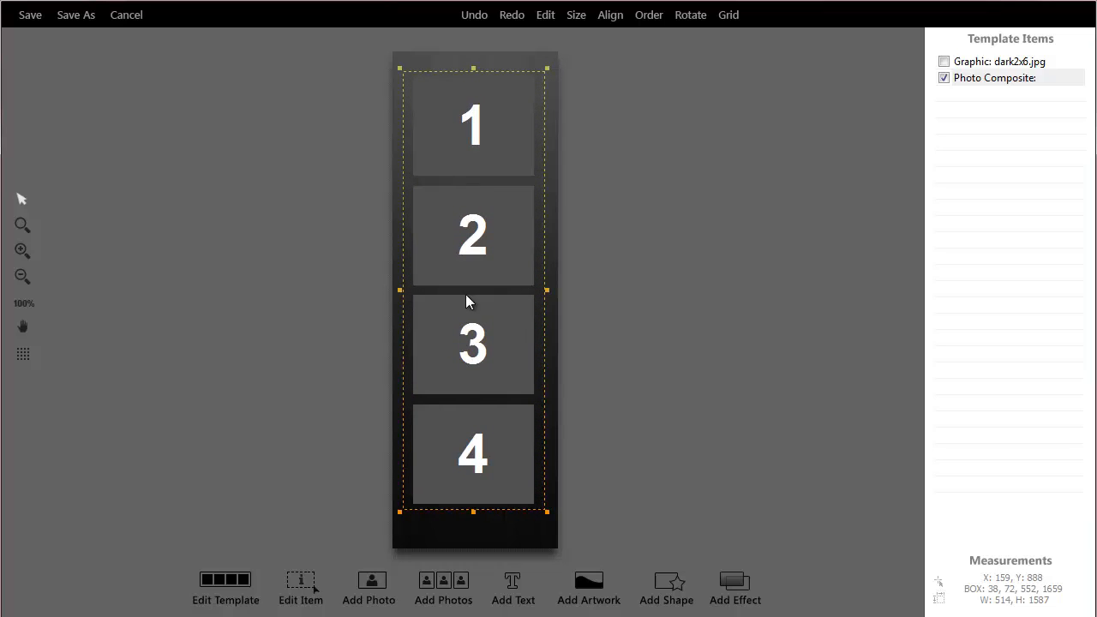
mouse_move(487, 295)
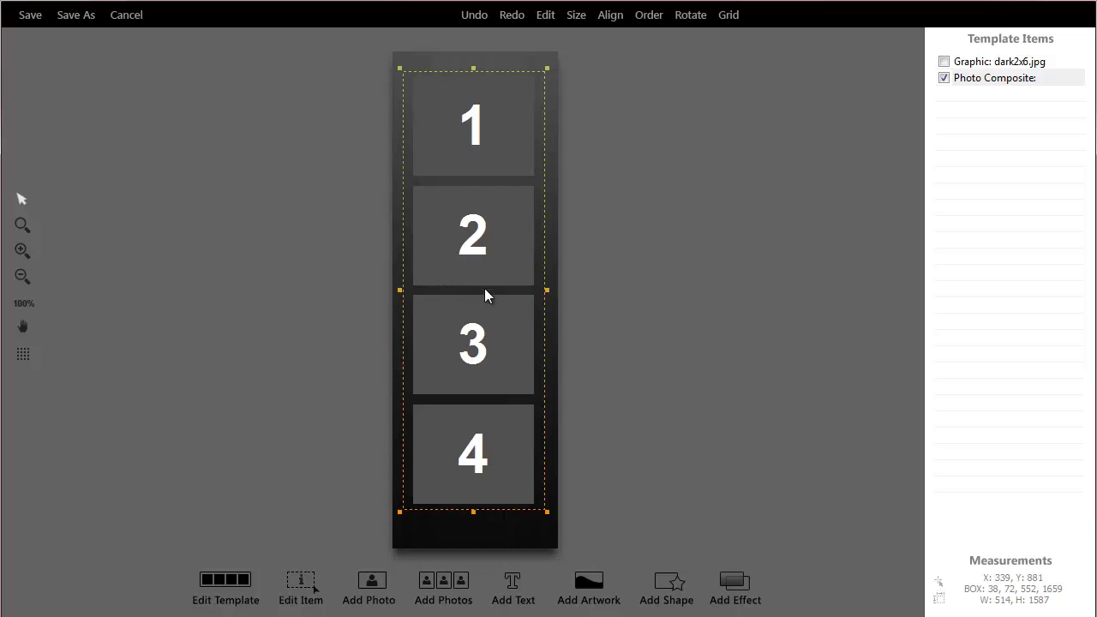
mouse_move(706, 462)
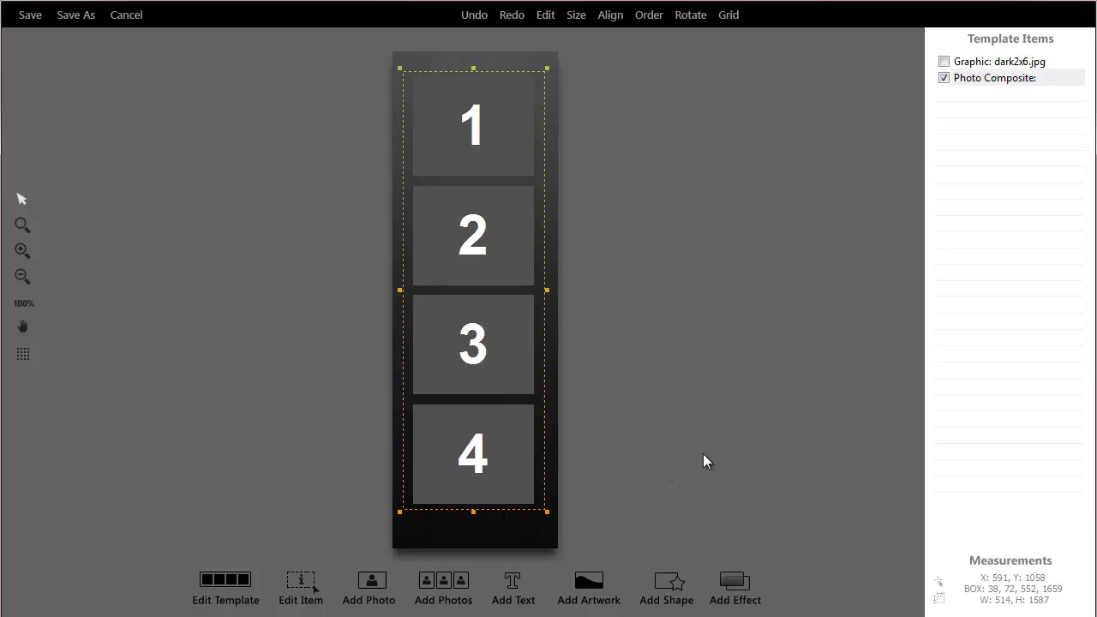
mouse_move(604, 597)
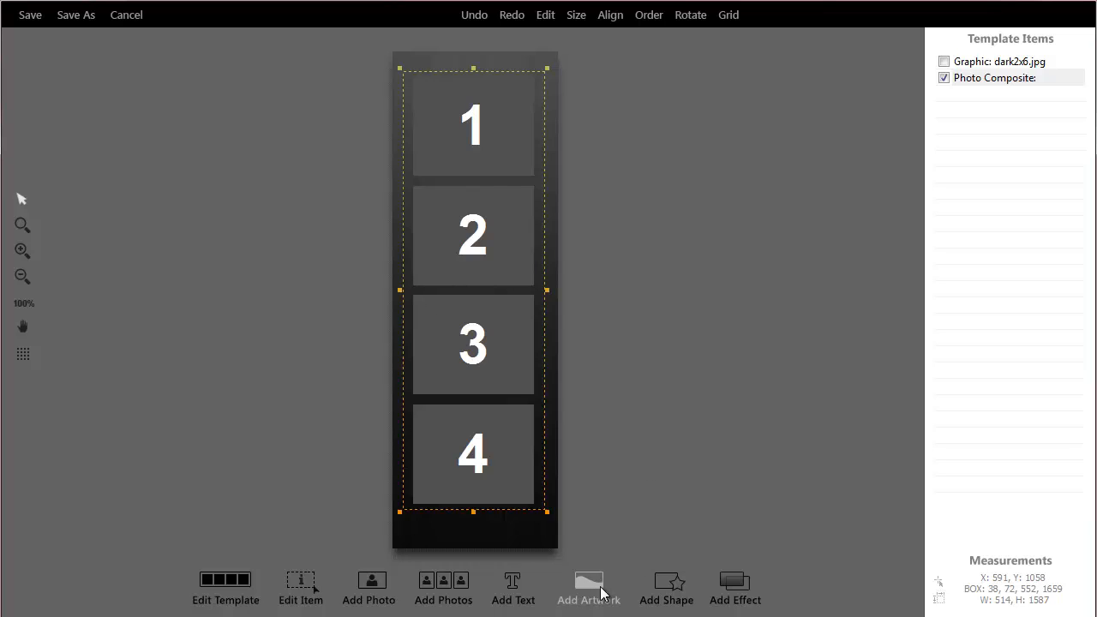
Add the darkroom logo image as a third graphic near the bottom of the strip
click(590, 582)
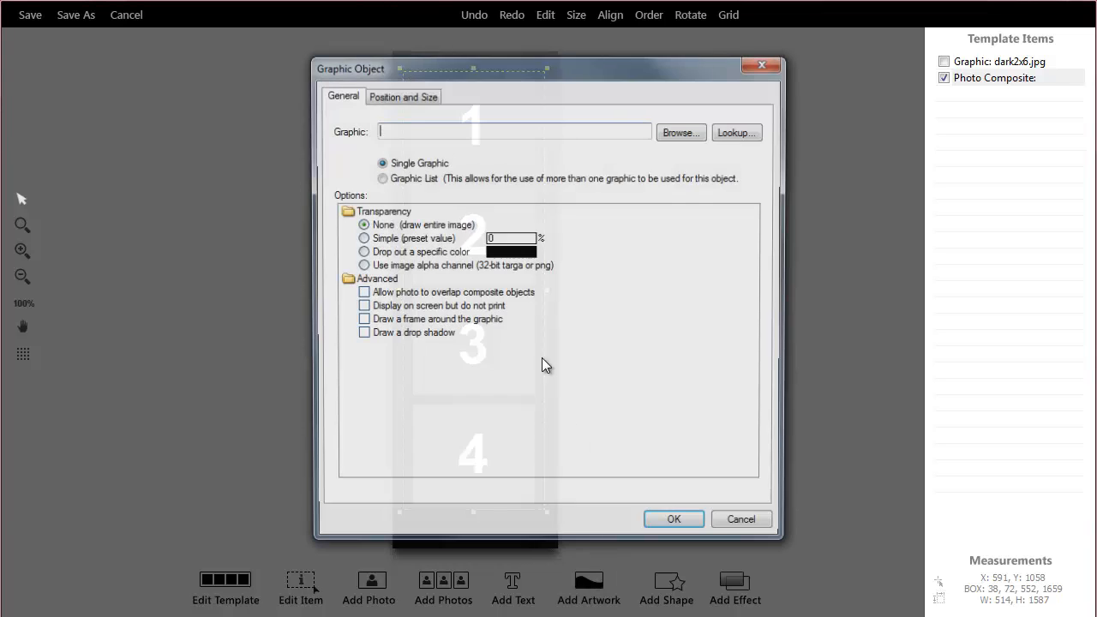
click(679, 131)
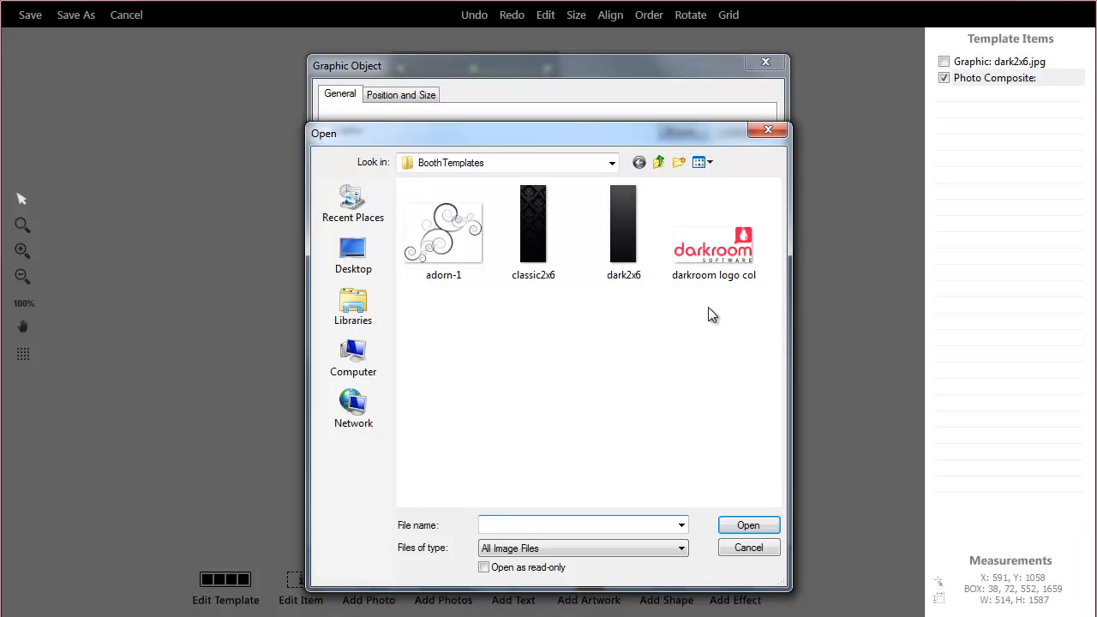
click(714, 231)
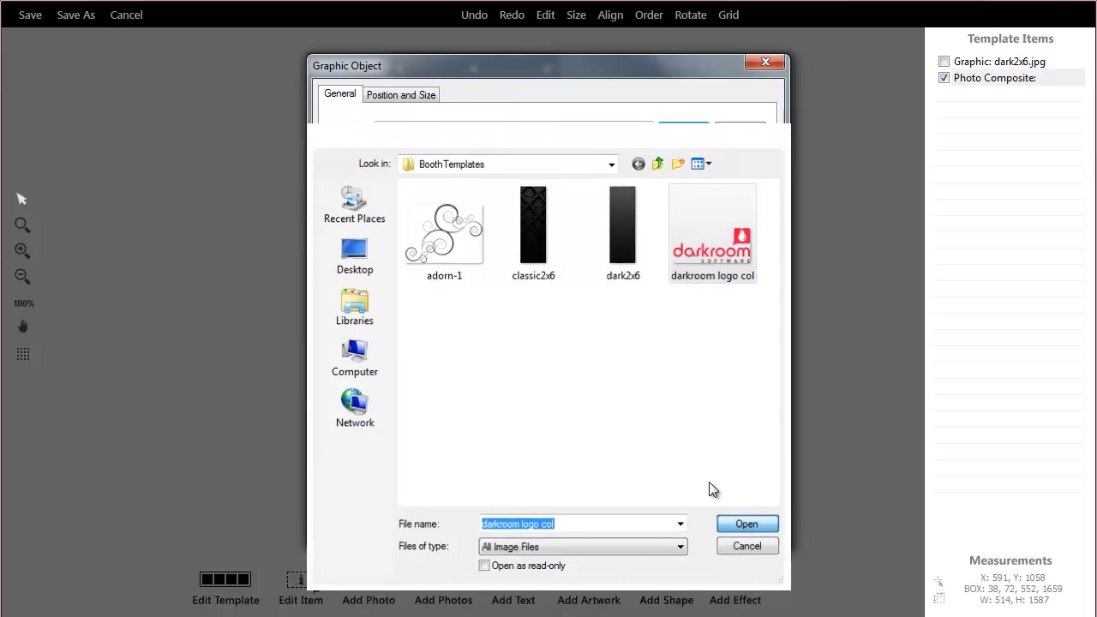
click(747, 525)
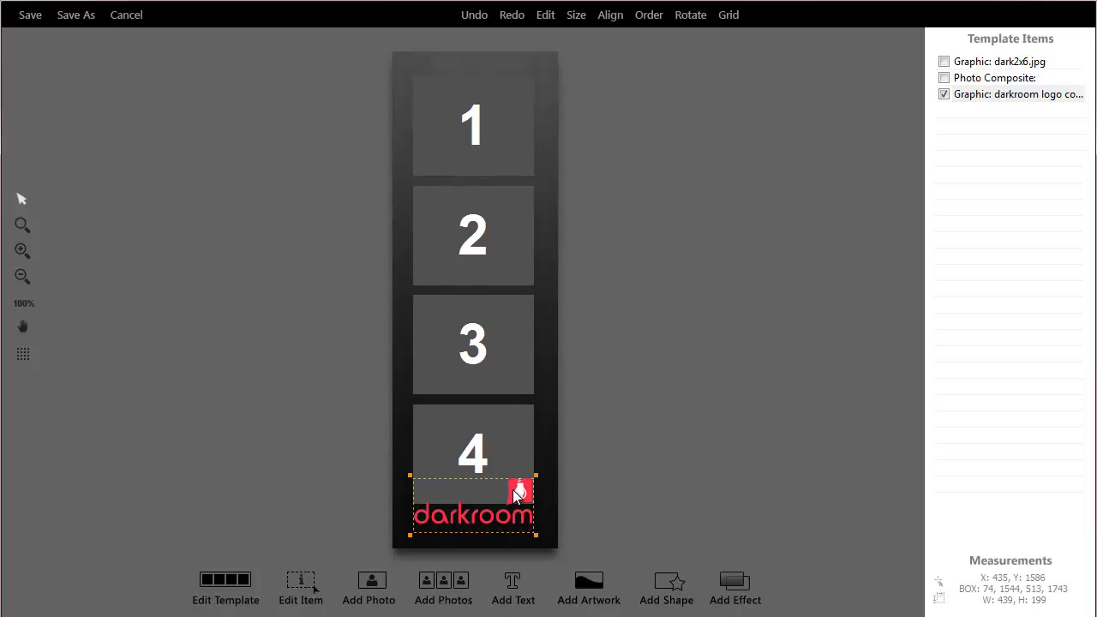
mouse_move(421, 209)
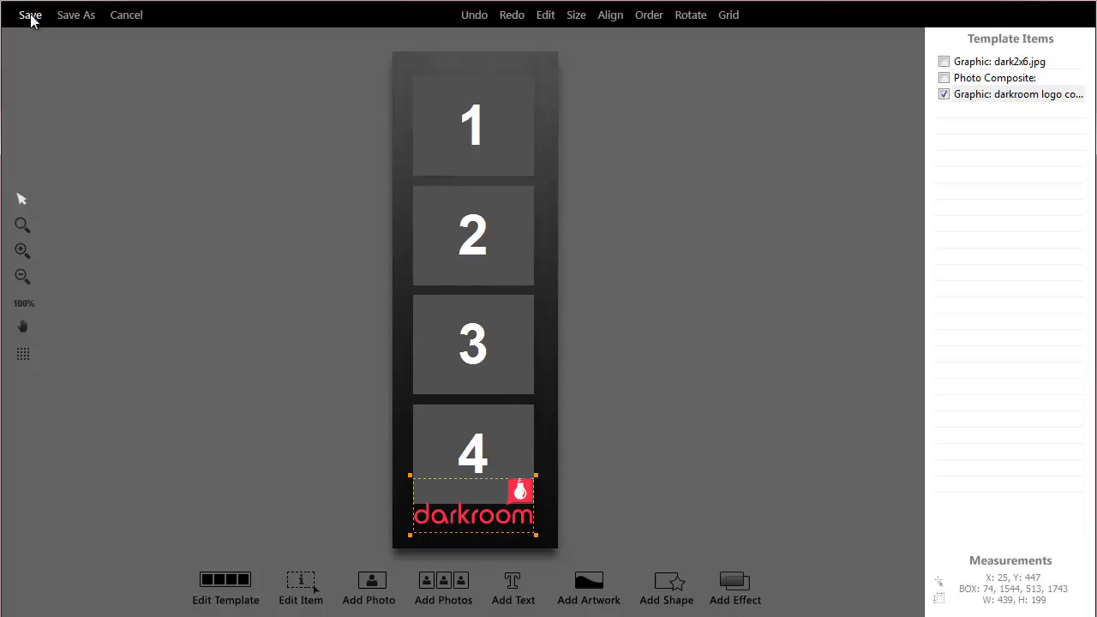
mouse_move(467, 418)
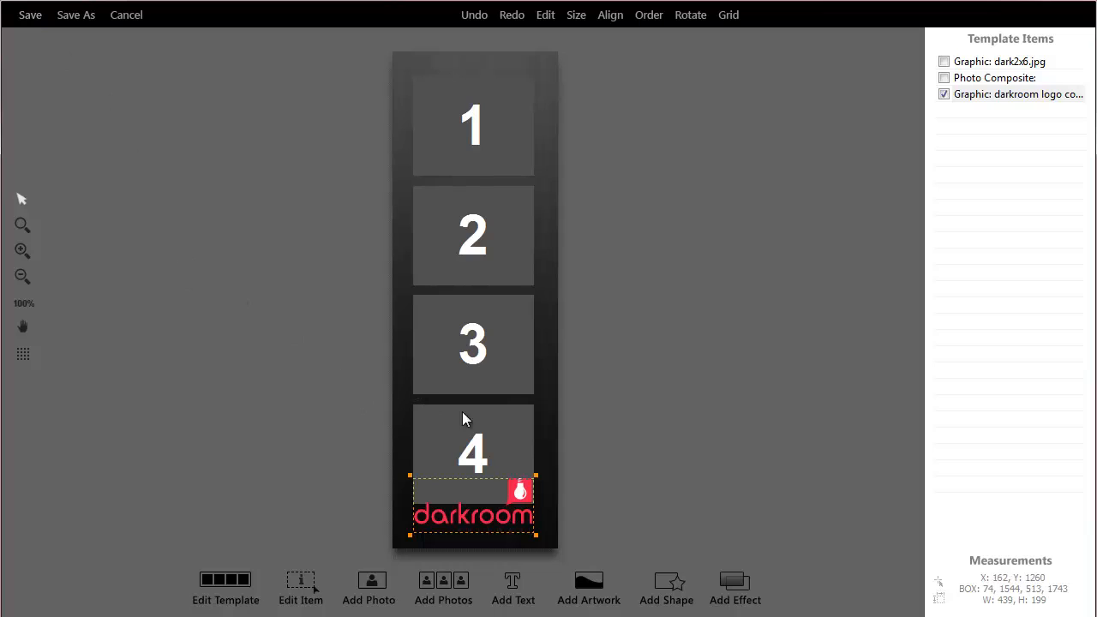
mouse_move(733, 532)
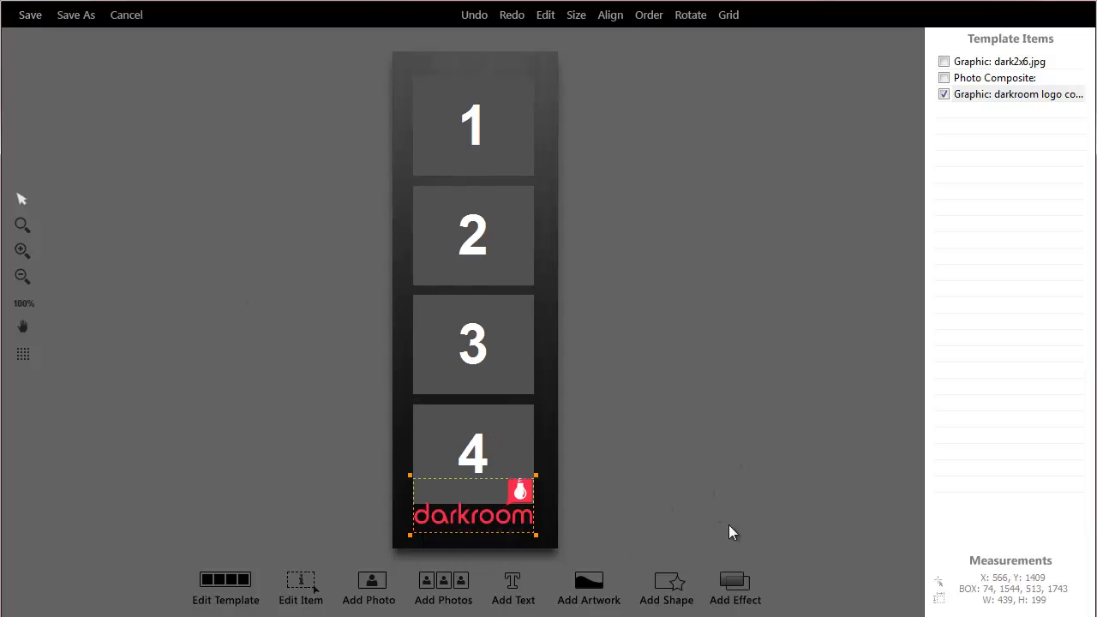
mouse_move(679, 573)
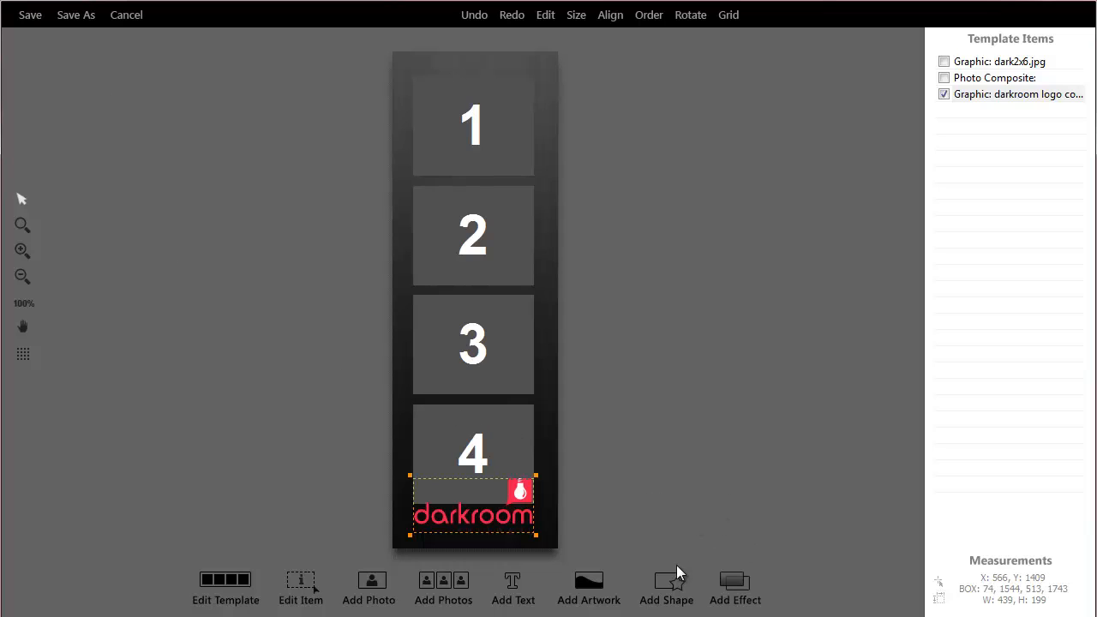
mouse_move(518, 521)
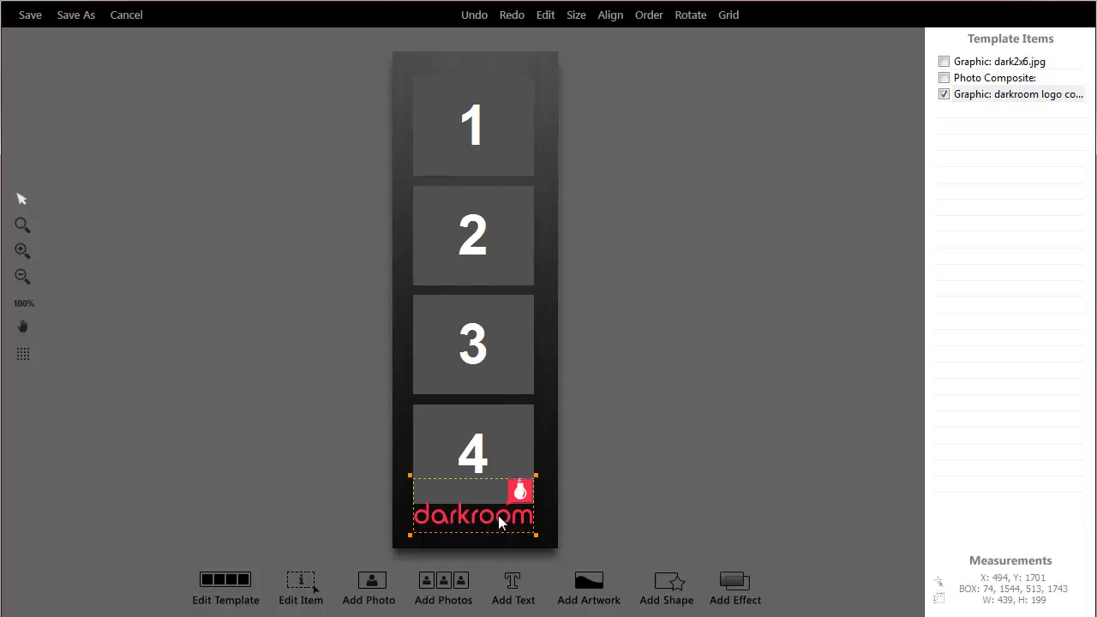
Add a Rectangle shape at opacity 50 as the fourth template item
double_click(473, 513)
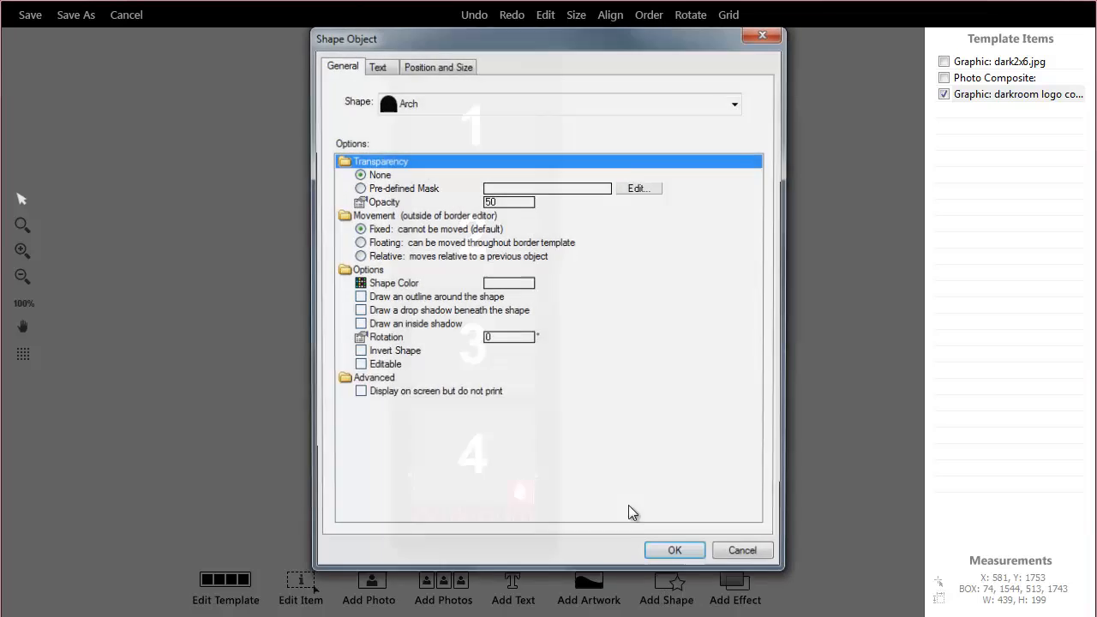
click(733, 103)
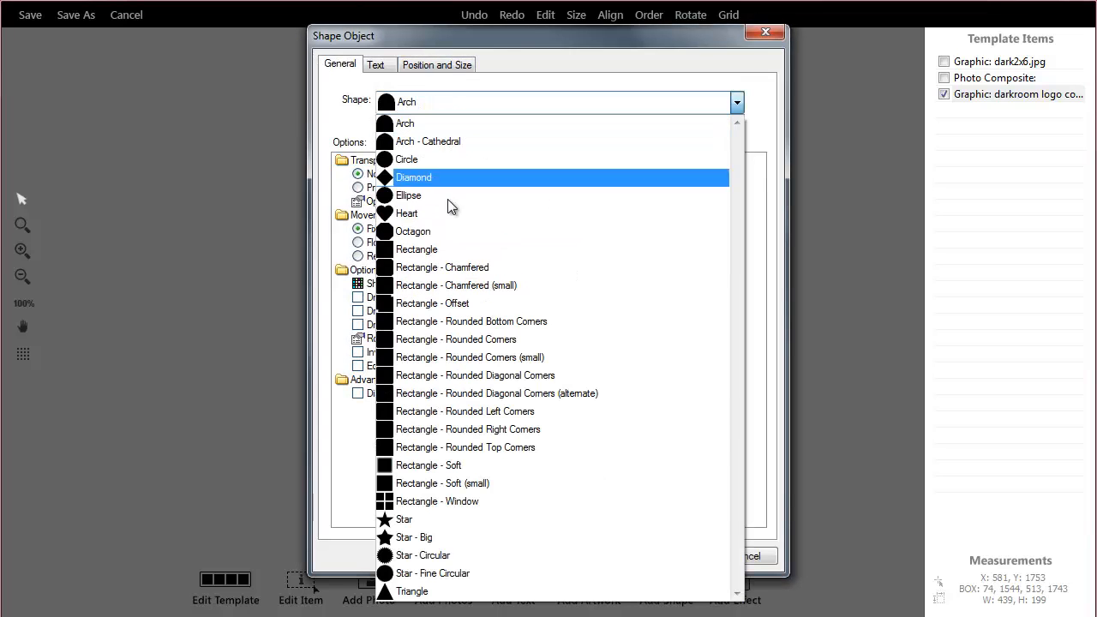
click(417, 251)
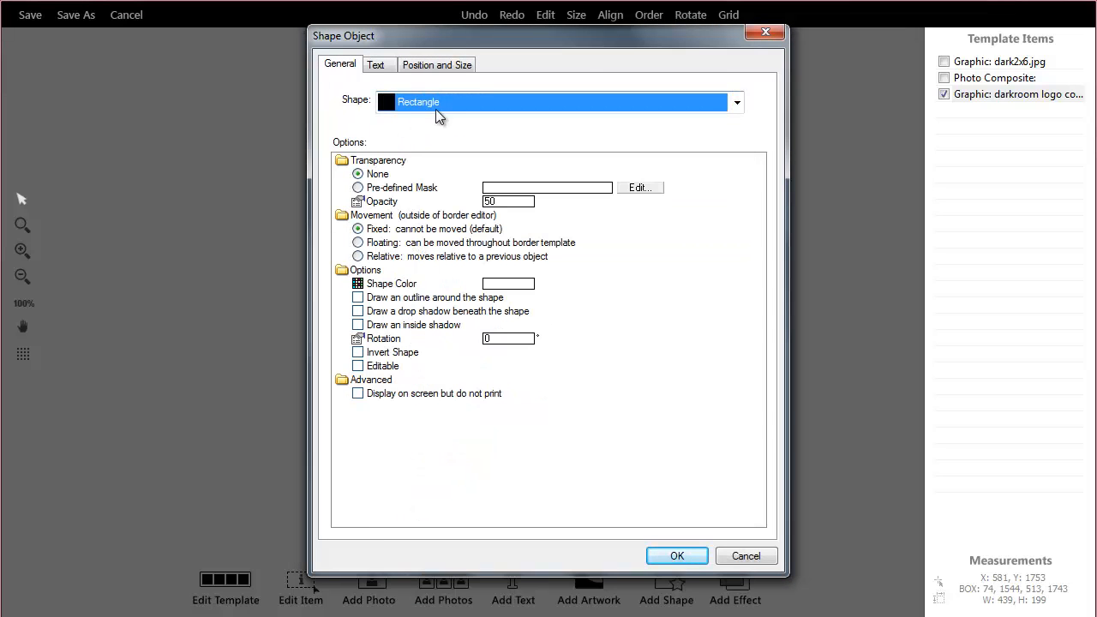
mouse_move(430, 113)
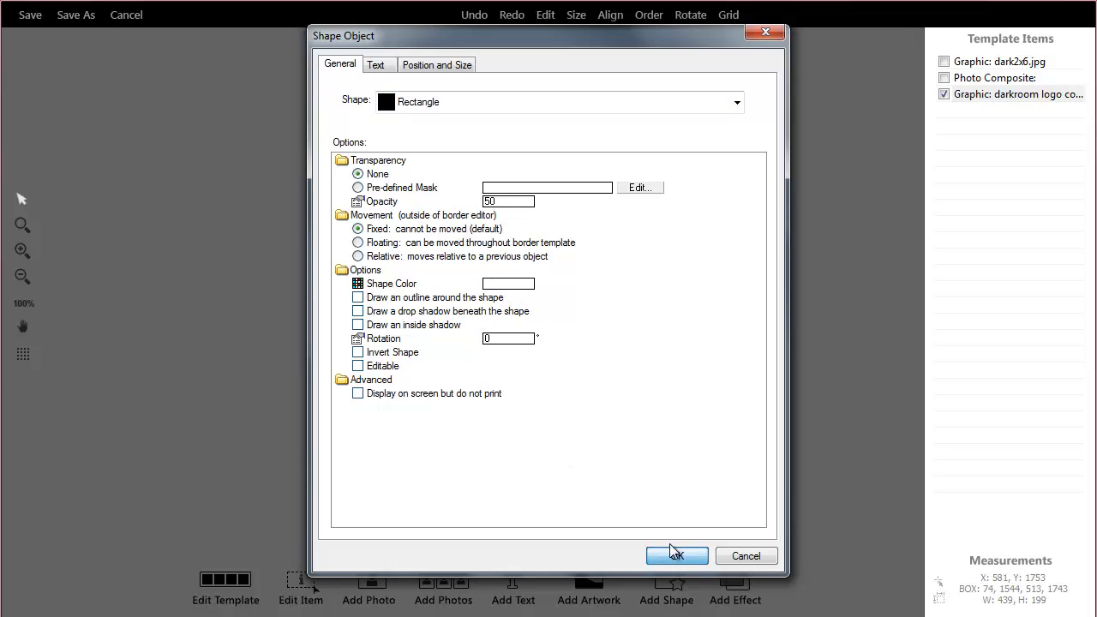
click(675, 555)
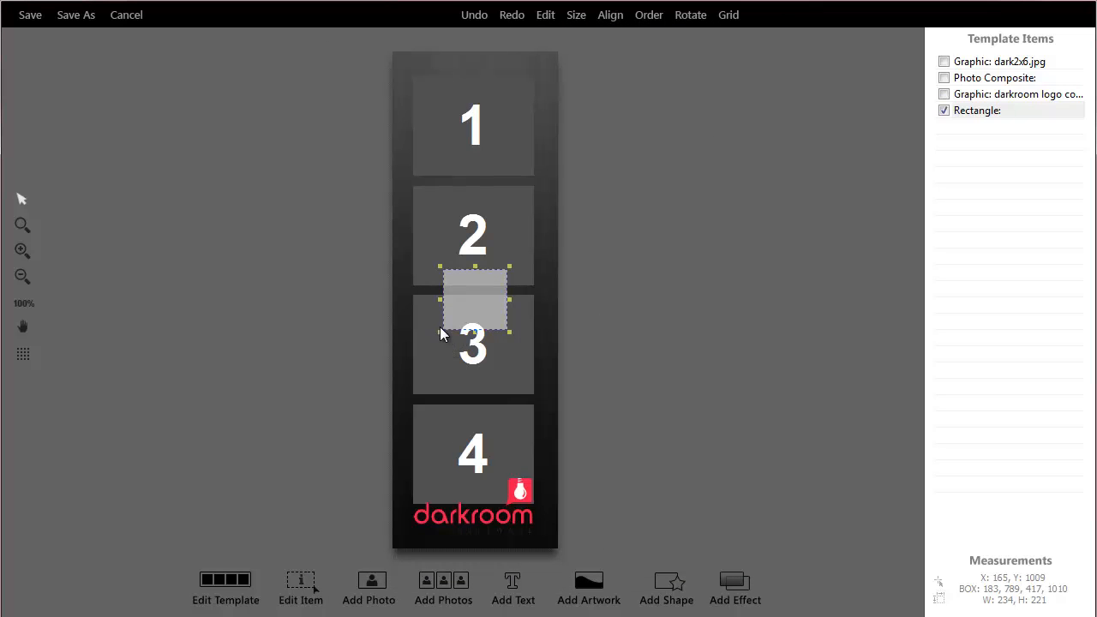
Fit the rectangle over the logo area and reorder it beneath the darkroom logo
drag(473, 300, 437, 501)
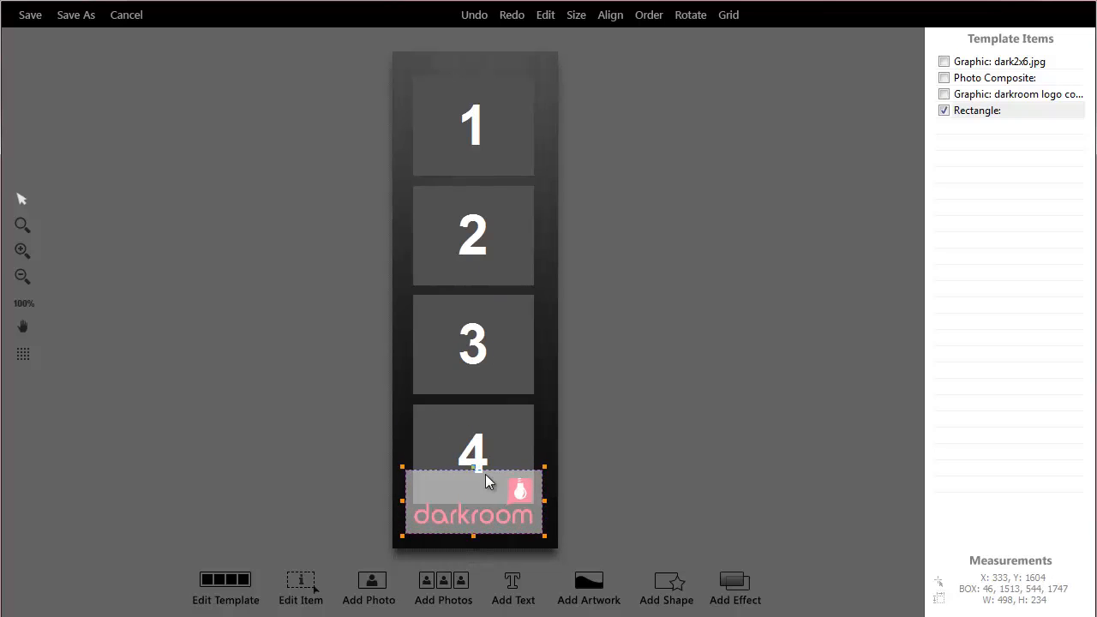
drag(489, 478, 473, 477)
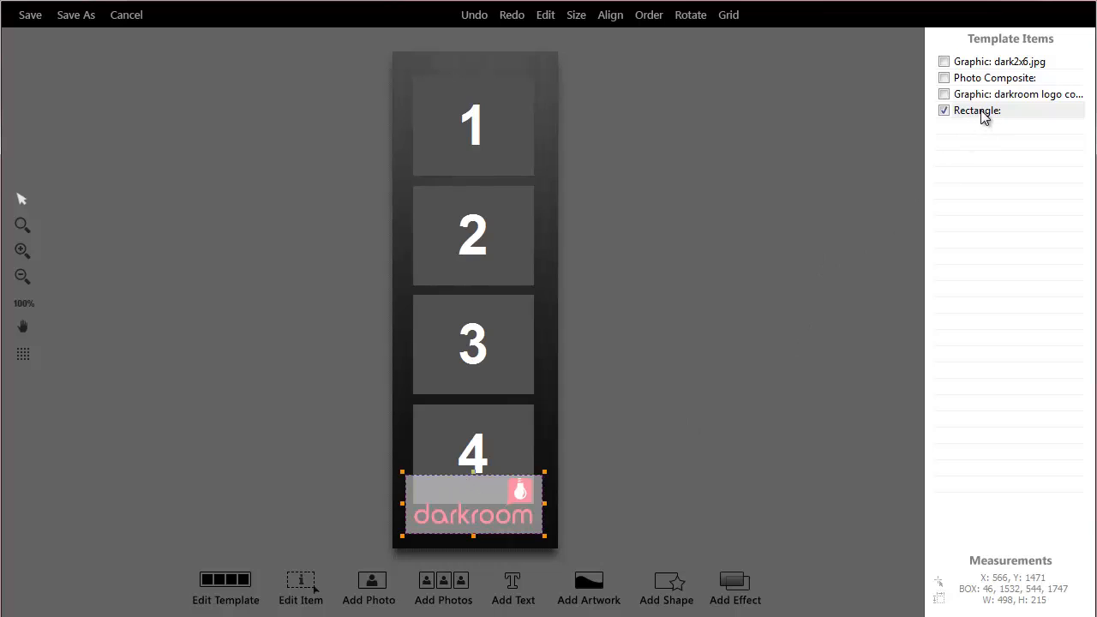
click(1015, 95)
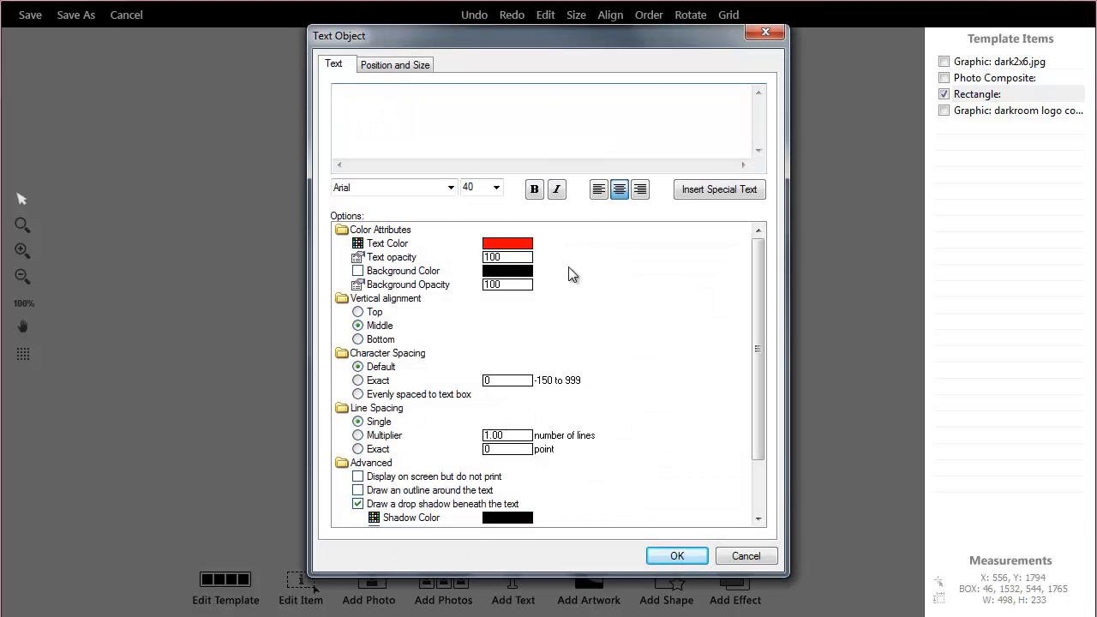
Add 'John and Nancy' text in Broadway size 10 and place it above the first photo
text(John and)
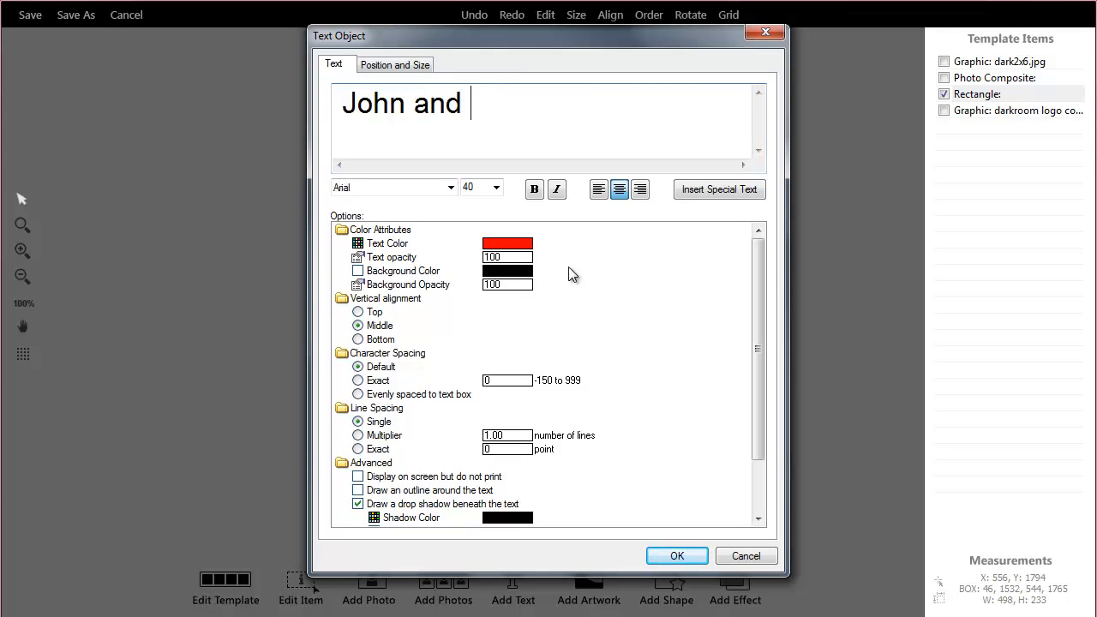
text(Nancy)
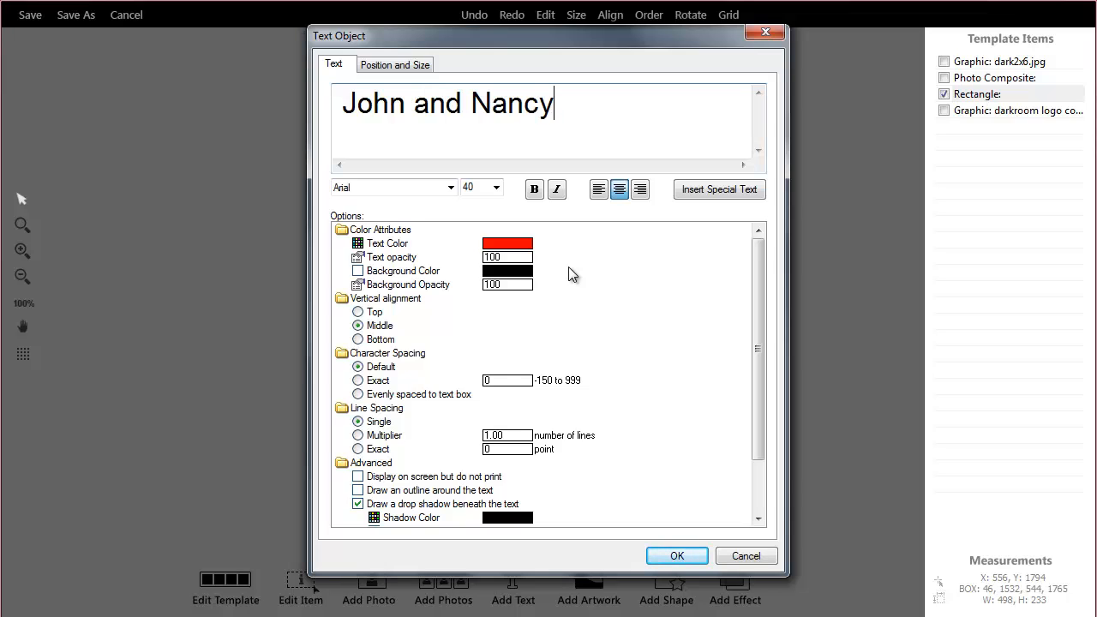
mouse_move(487, 195)
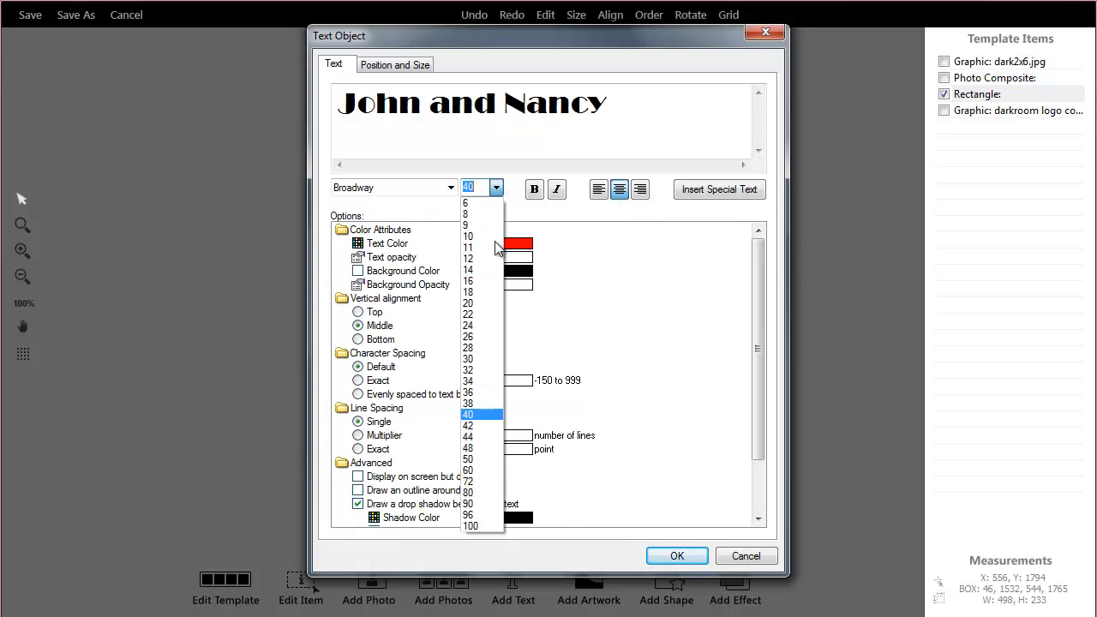
click(468, 236)
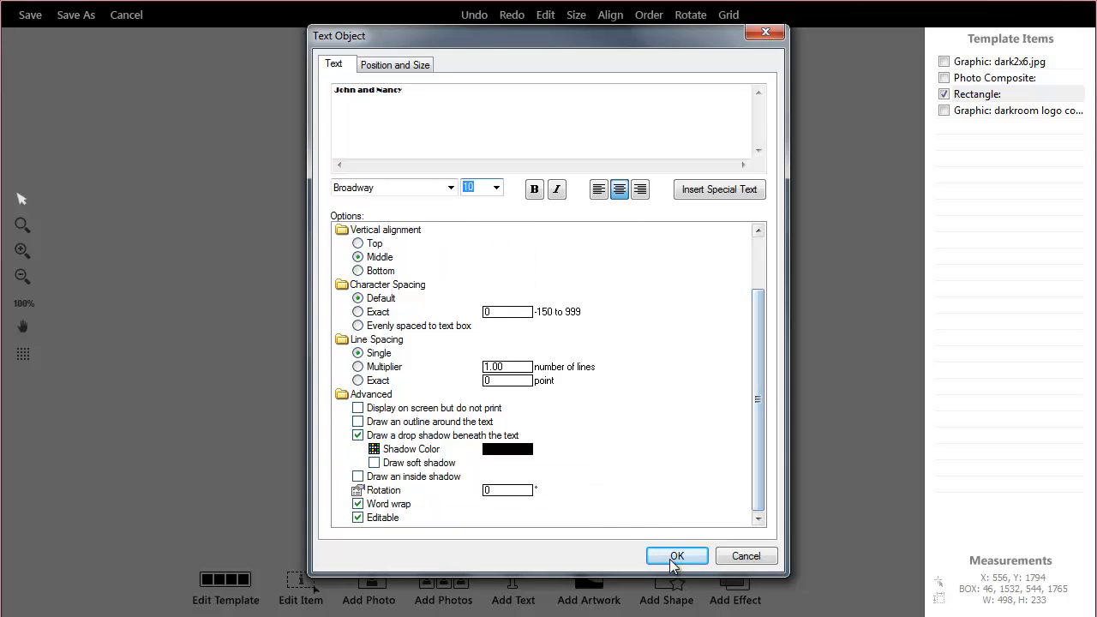
click(677, 555)
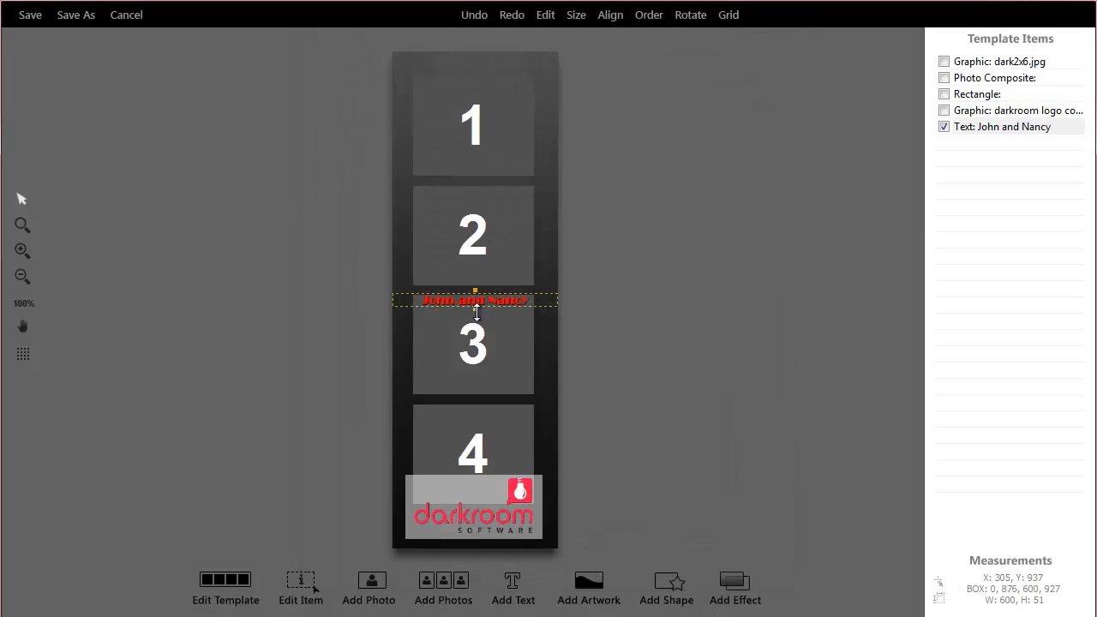
drag(475, 300, 494, 110)
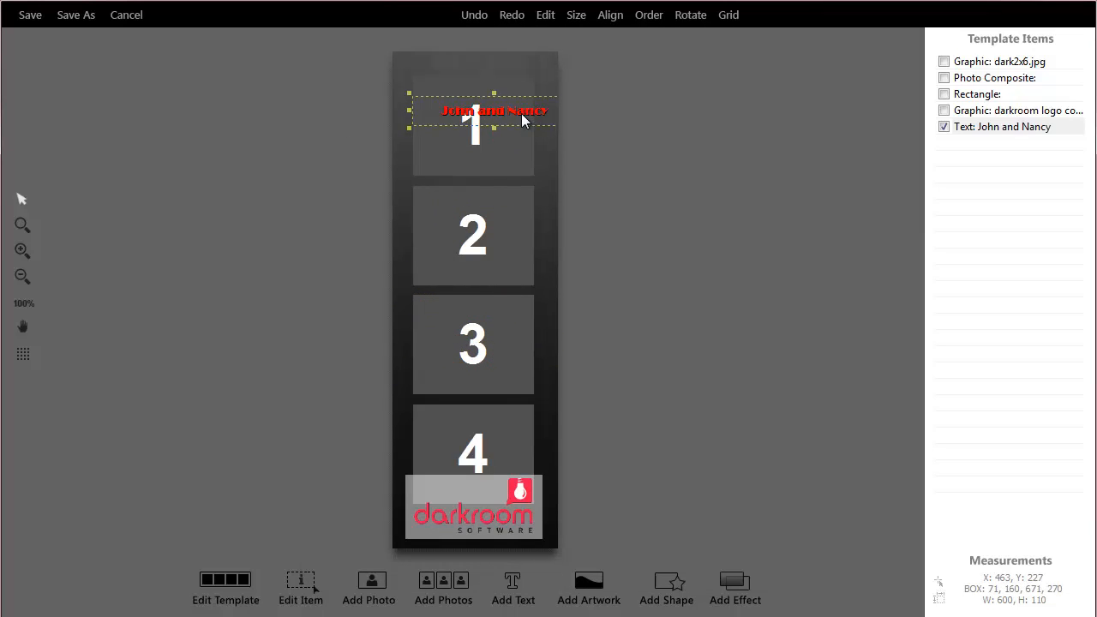
drag(494, 112, 476, 65)
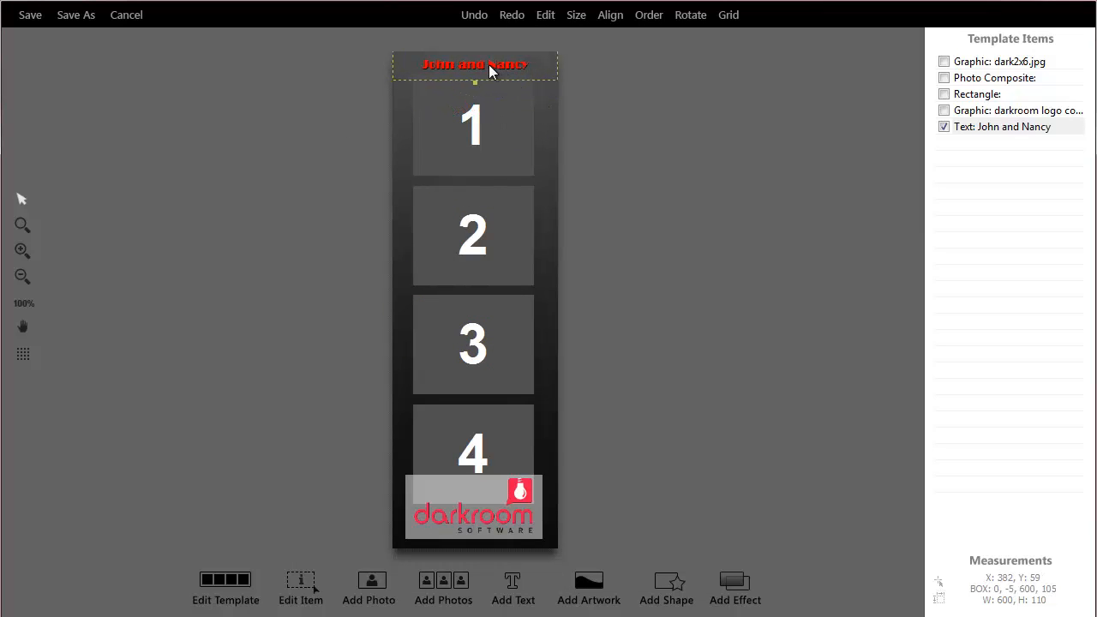
double_click(477, 65)
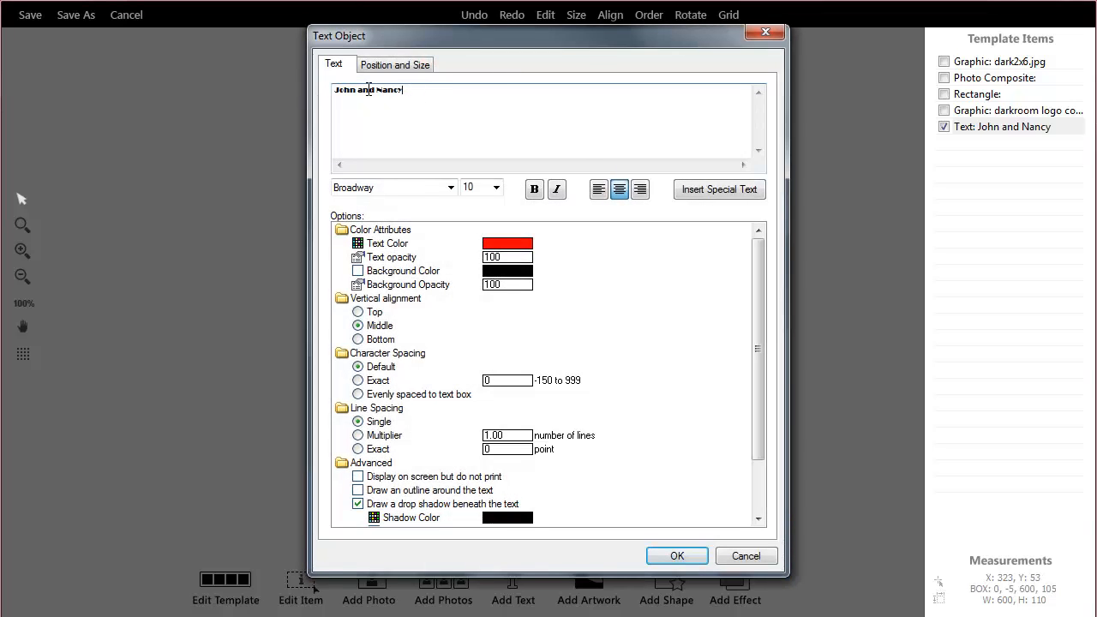
mouse_move(458, 367)
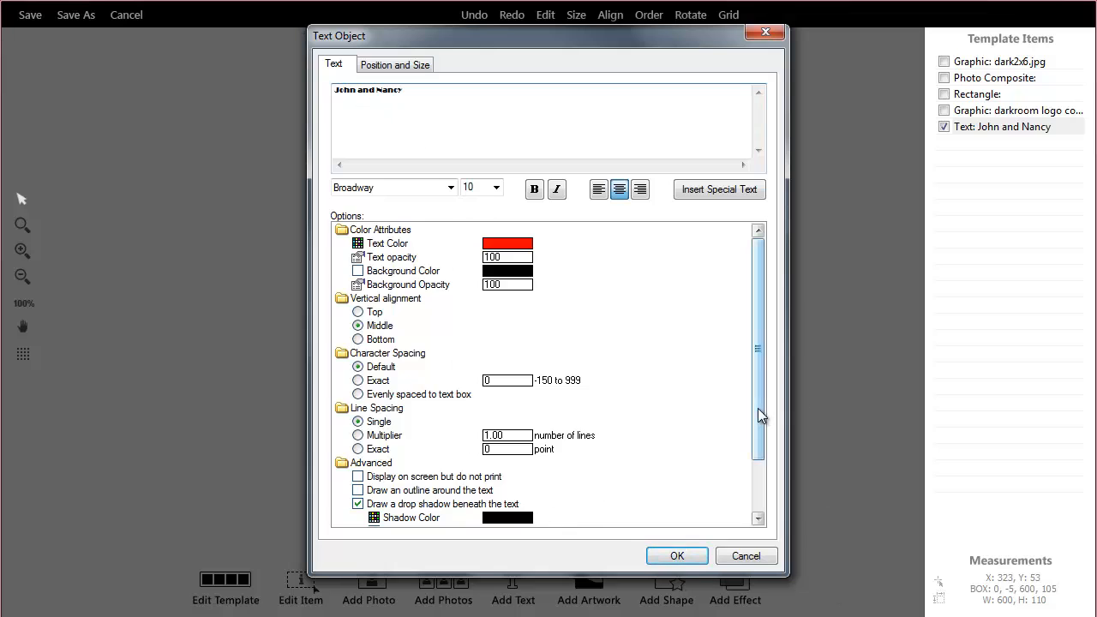
click(675, 556)
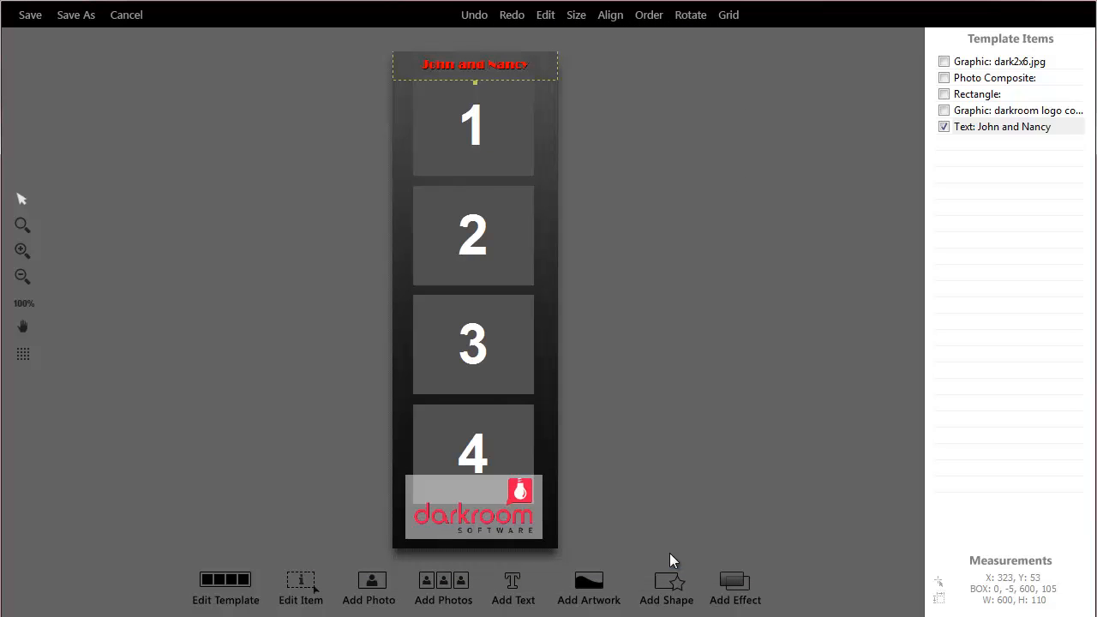
mouse_move(206, 415)
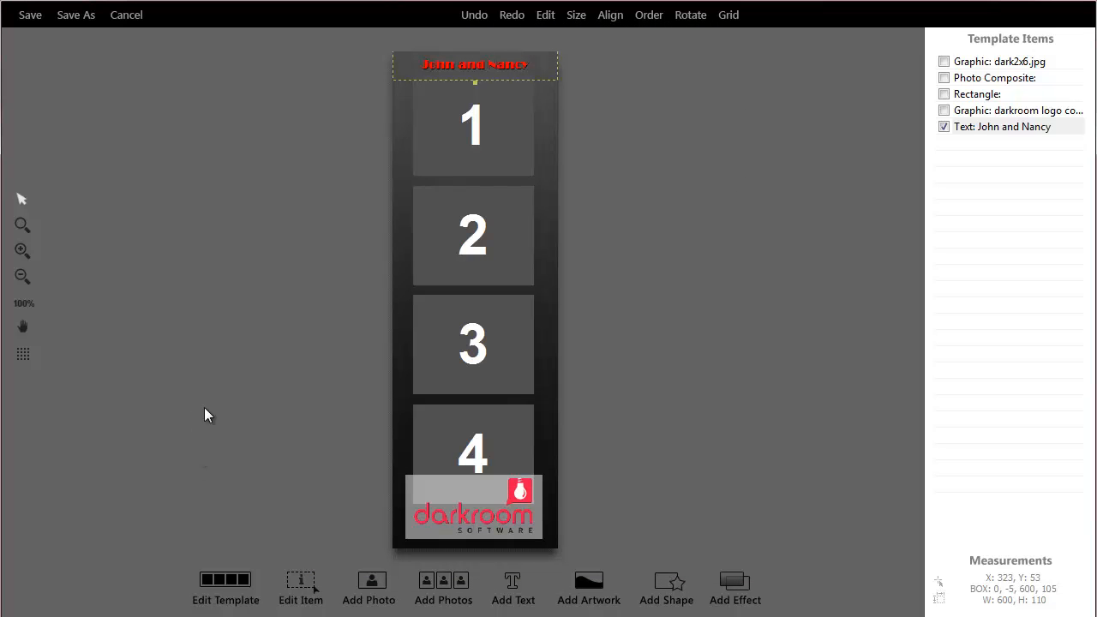